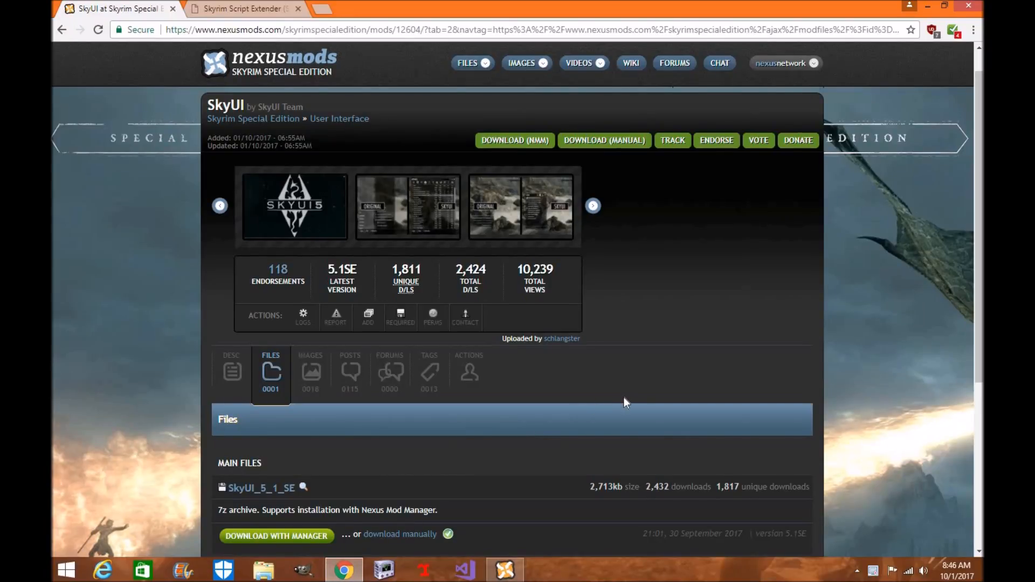
mouse_move(627, 399)
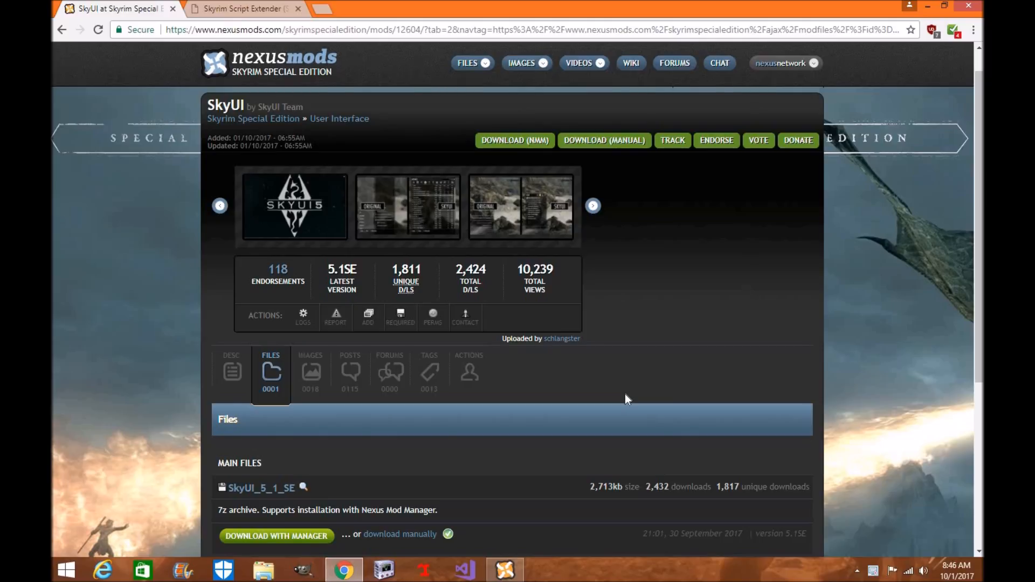
mouse_move(441, 224)
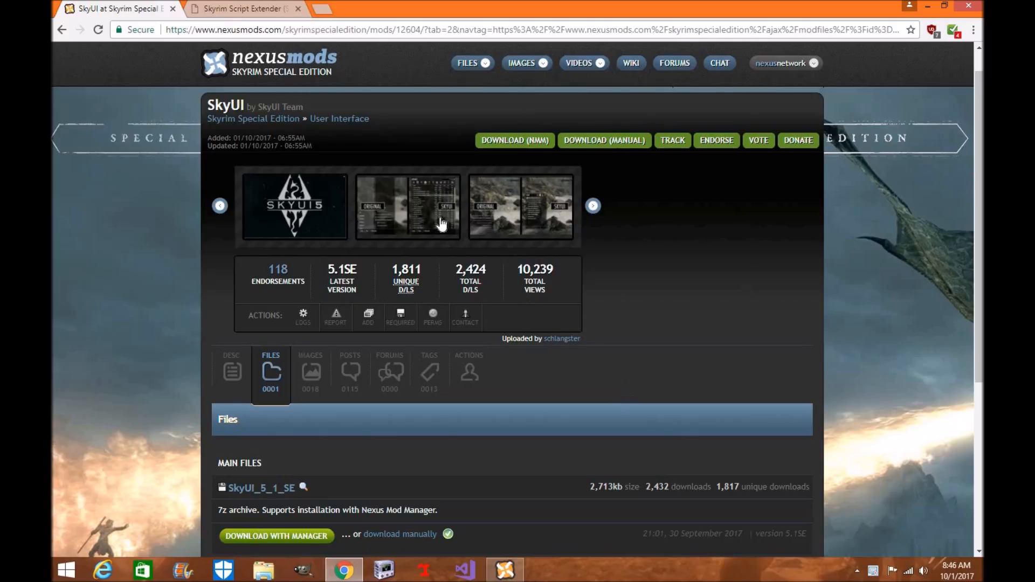
mouse_move(294, 205)
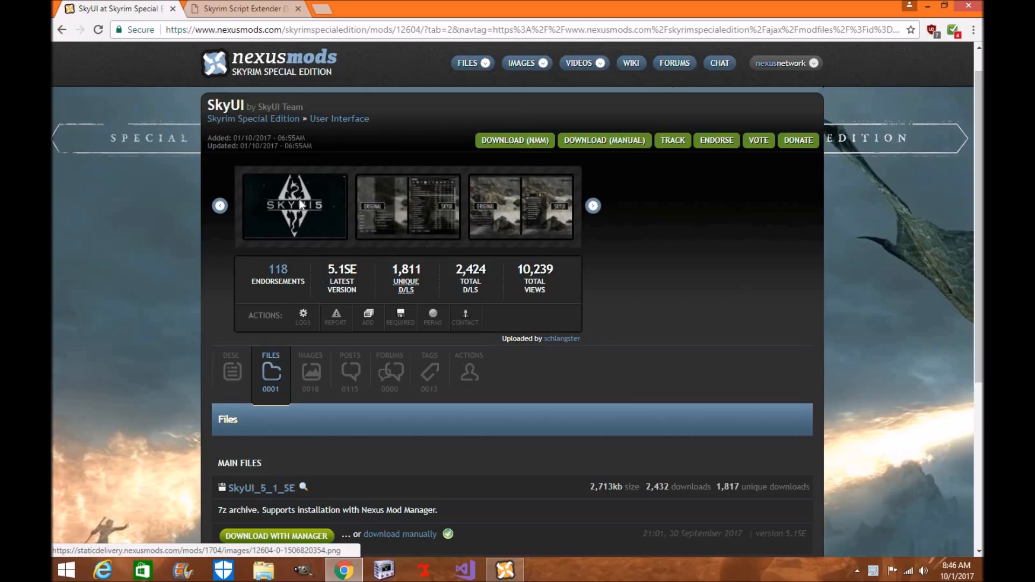
mouse_move(504, 419)
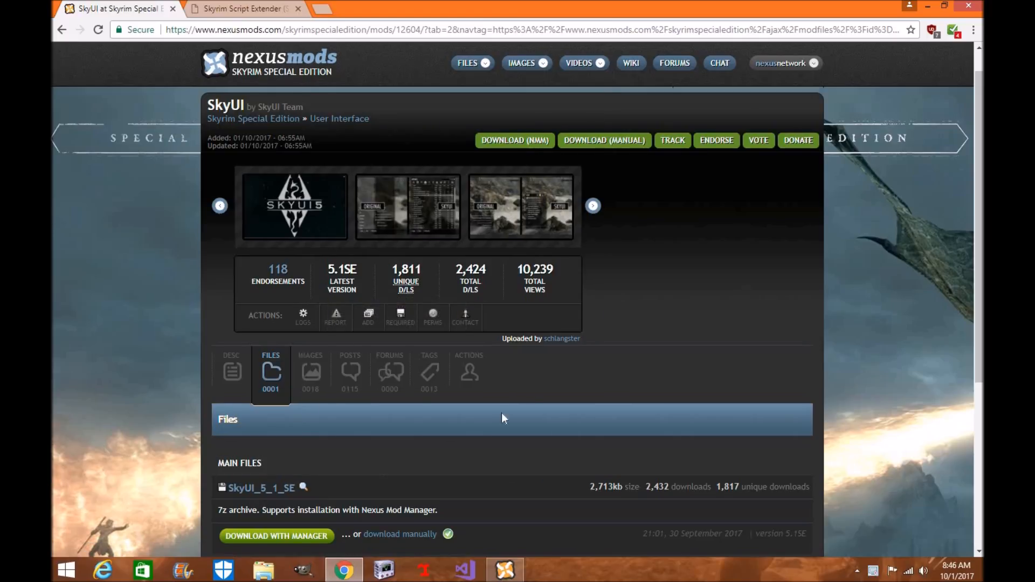
mouse_move(591, 345)
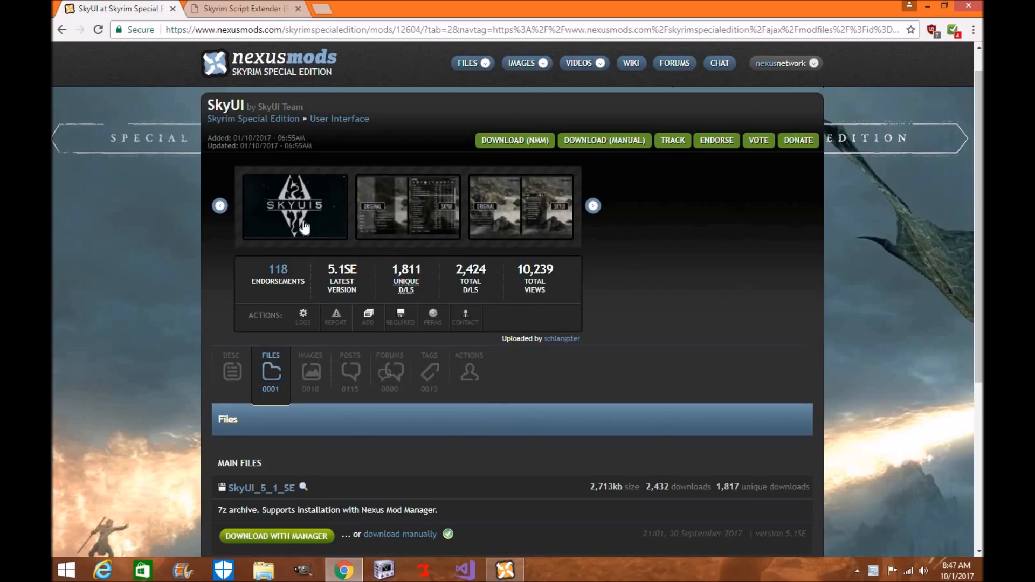
mouse_move(716, 150)
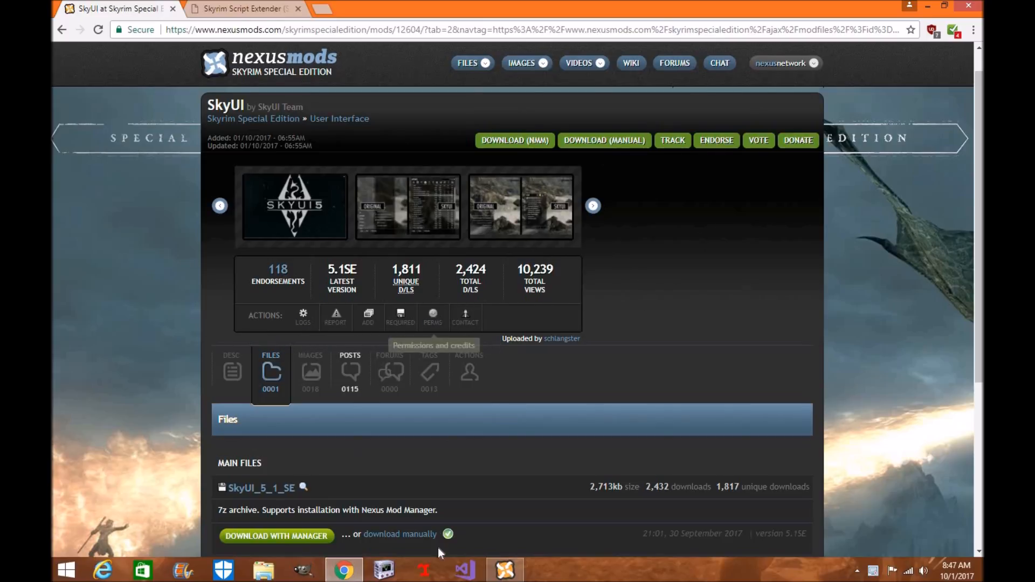
Switch Chrome to the Skyrim Script Extender site, then bring Nexus Mod Manager back up
scroll(down, 3)
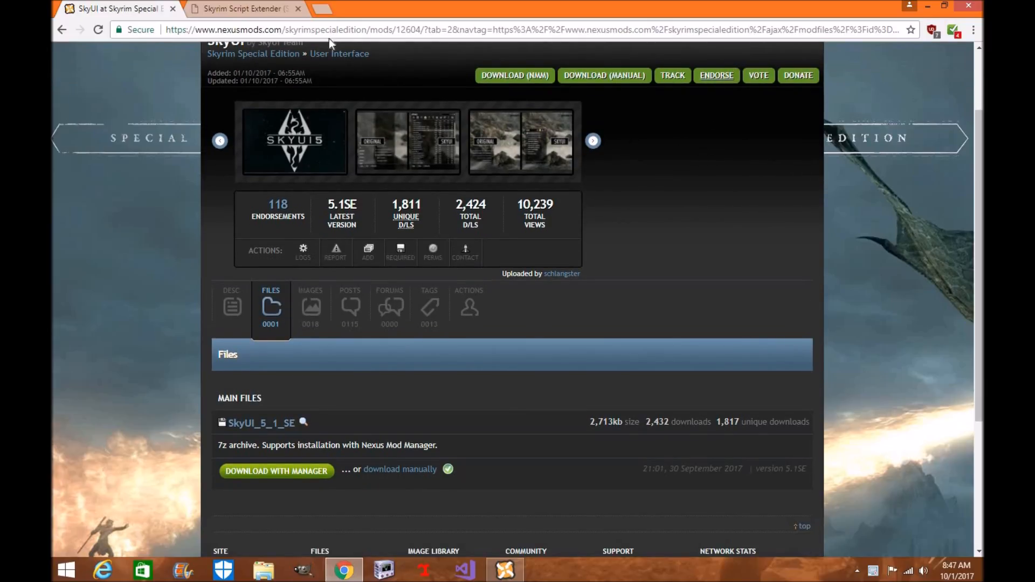
click(245, 9)
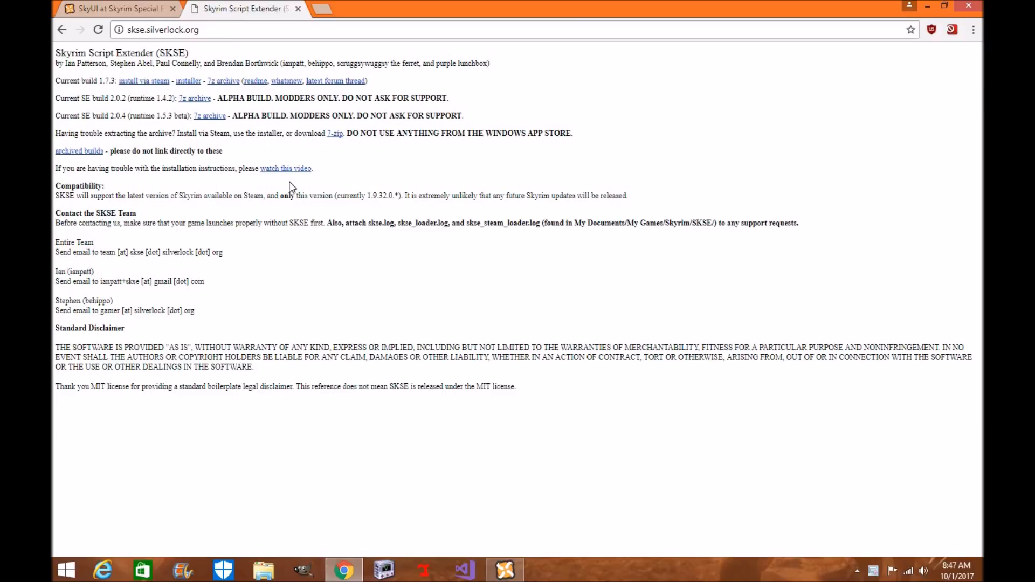
mouse_move(103, 116)
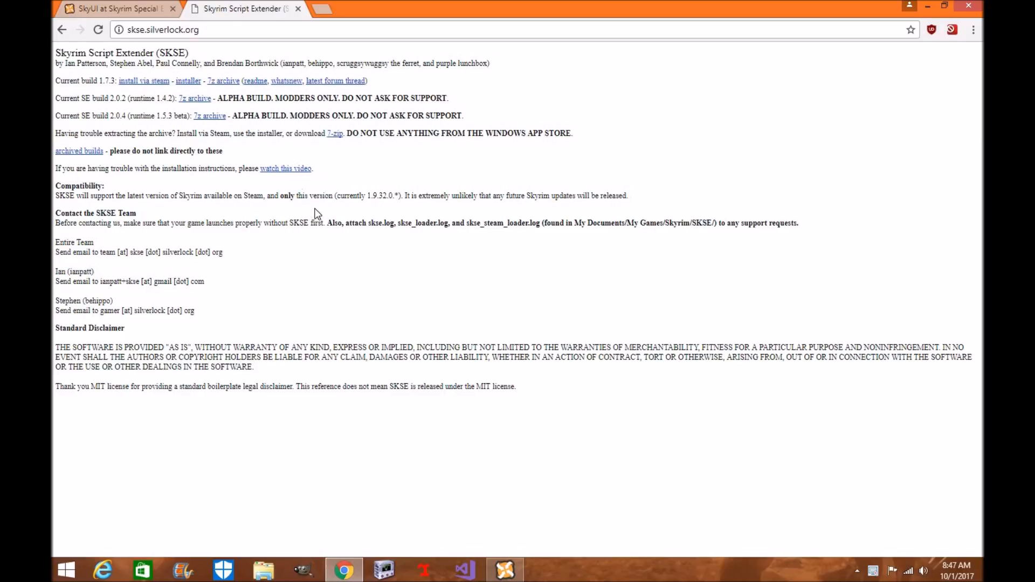
click(504, 569)
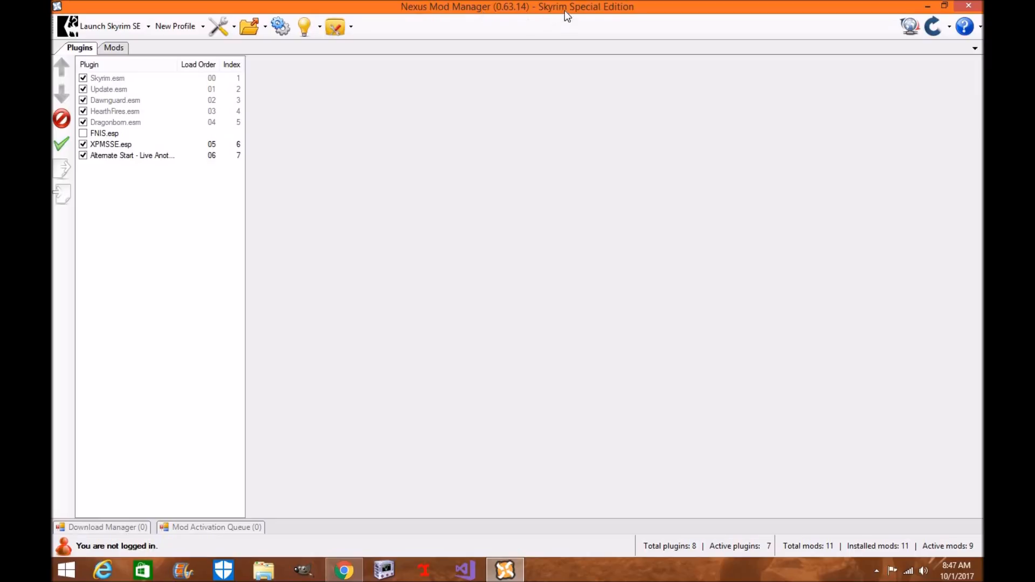
mouse_move(595, 23)
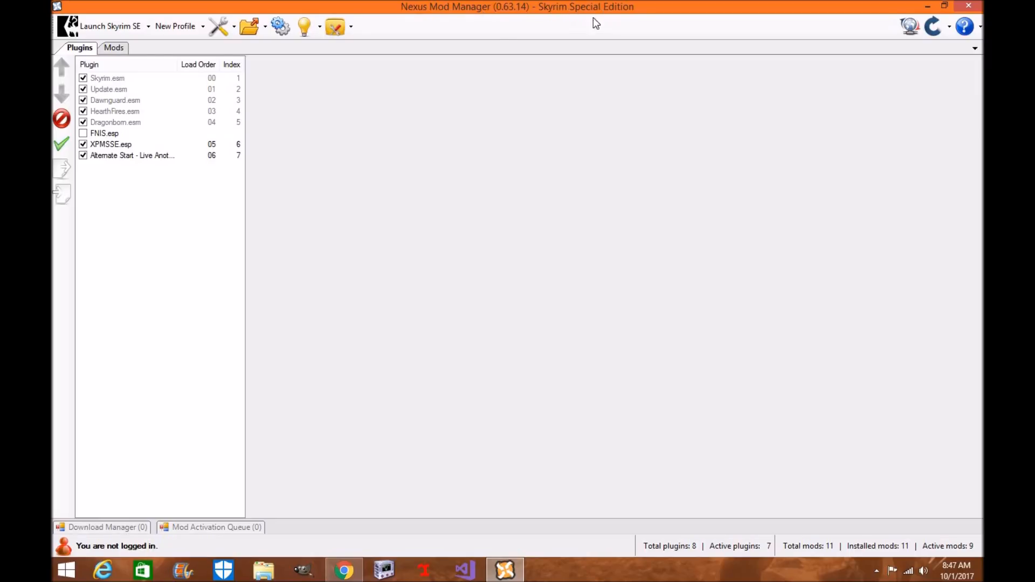
Show the Mods category list in Nexus Mod Manager, check the desktop and return to the SKSE site in Chrome
click(148, 26)
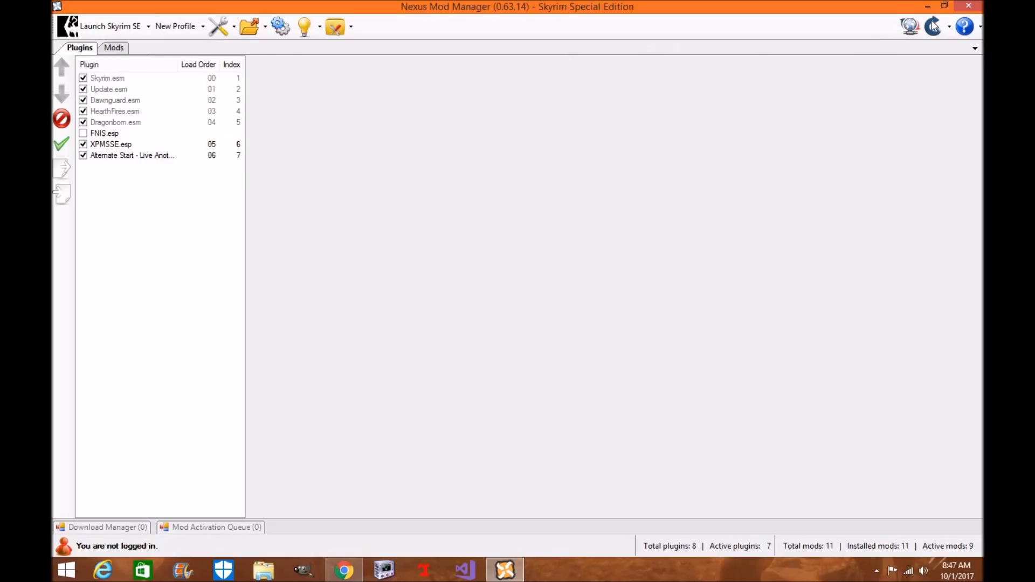
click(342, 569)
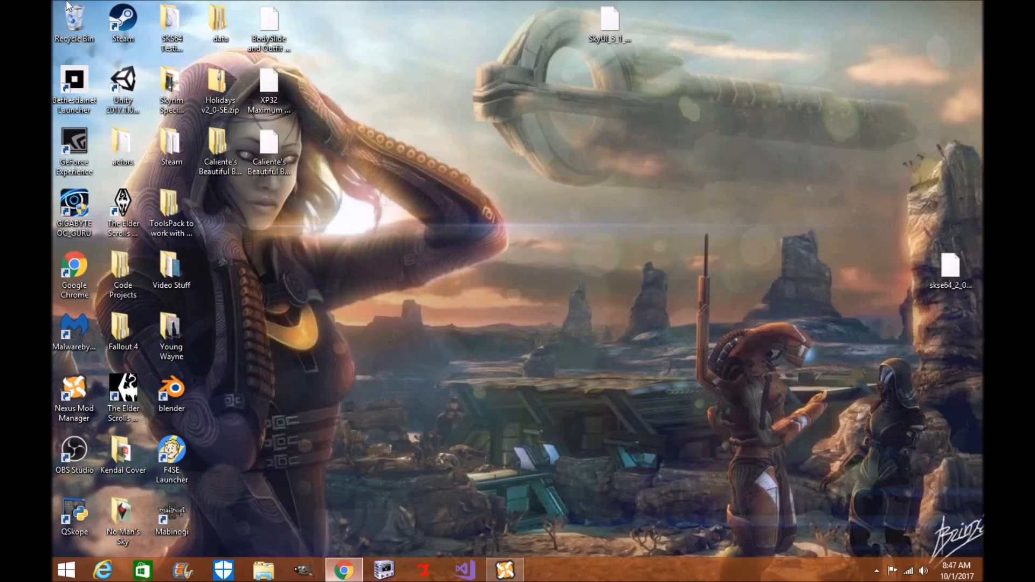
click(343, 569)
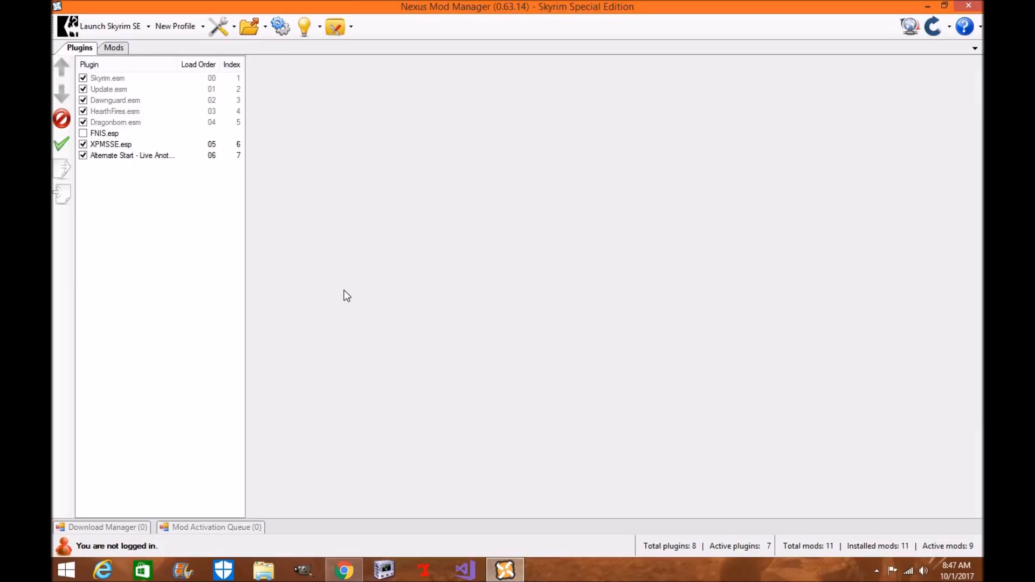
click(263, 569)
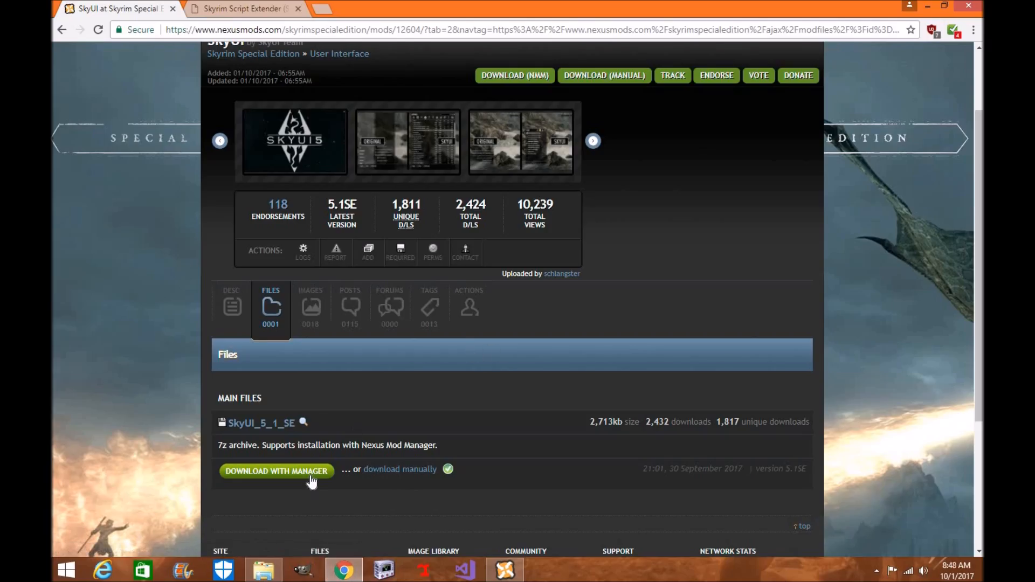
click(243, 8)
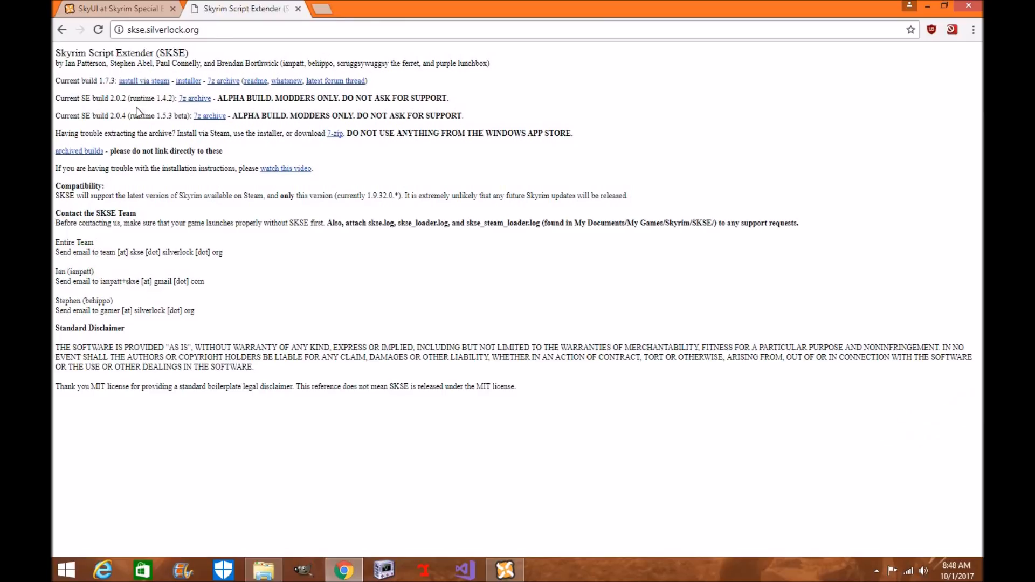
mouse_move(357, 151)
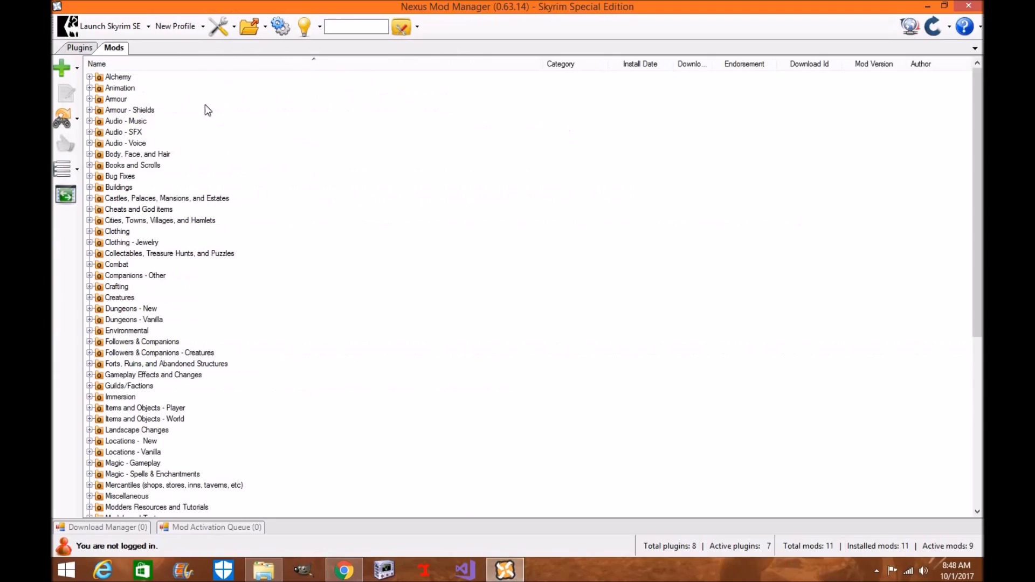
Add SkyUI_5_1_SE-12604-5-1SE.7z from the Desktop as a mod and expand Unassigned to see it installed
click(60, 68)
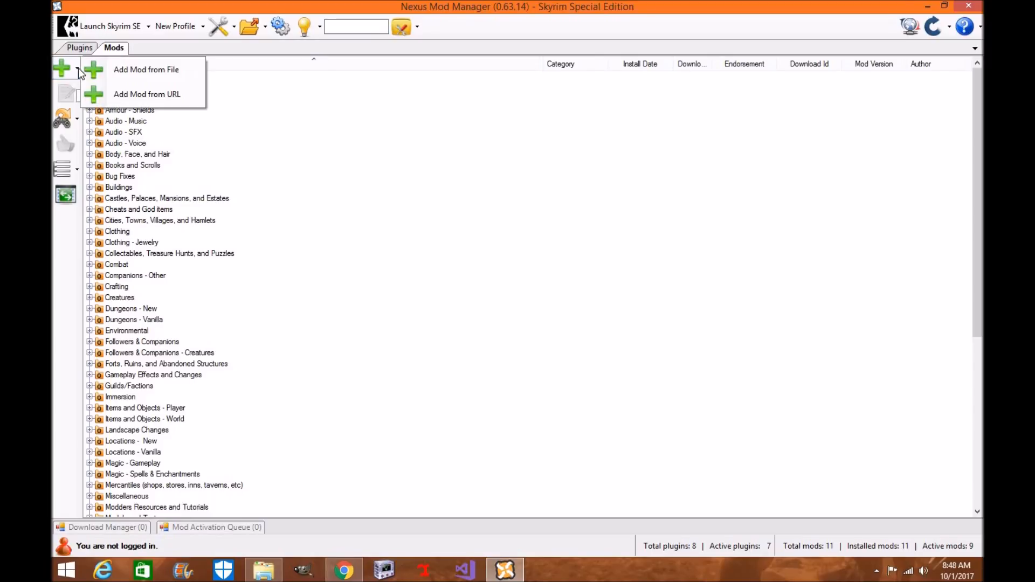
mouse_move(146, 94)
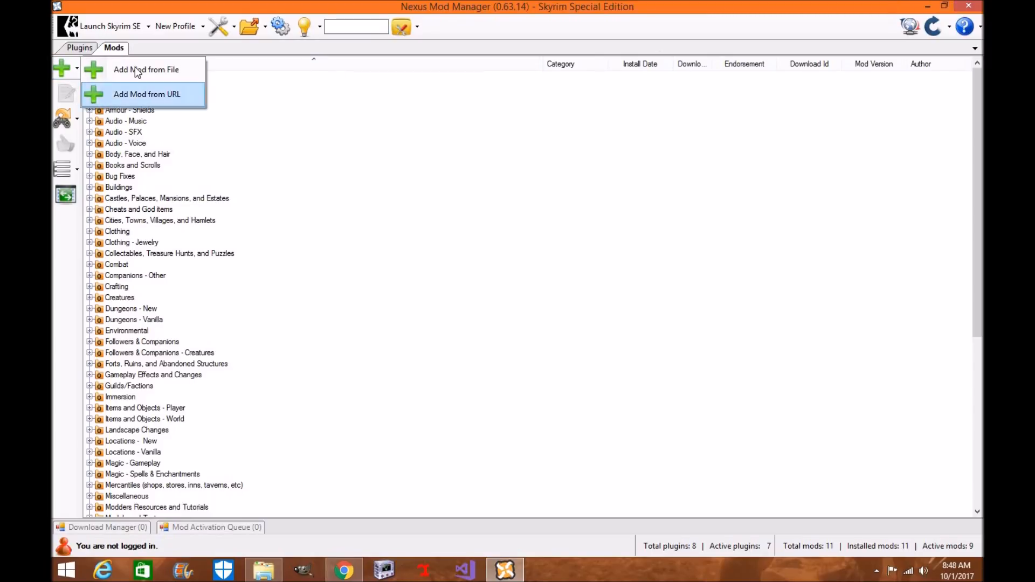
click(146, 69)
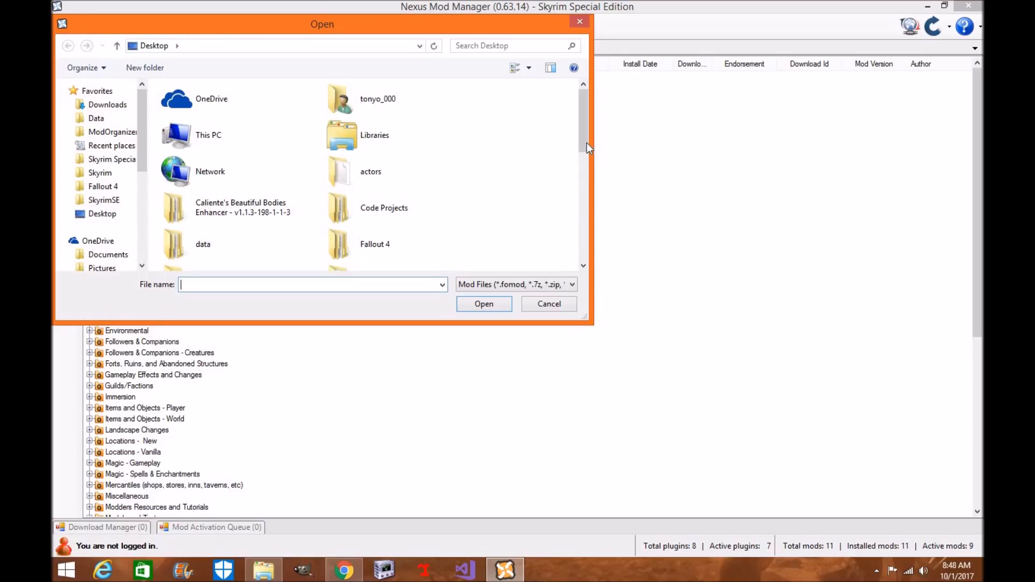
scroll(down, 3)
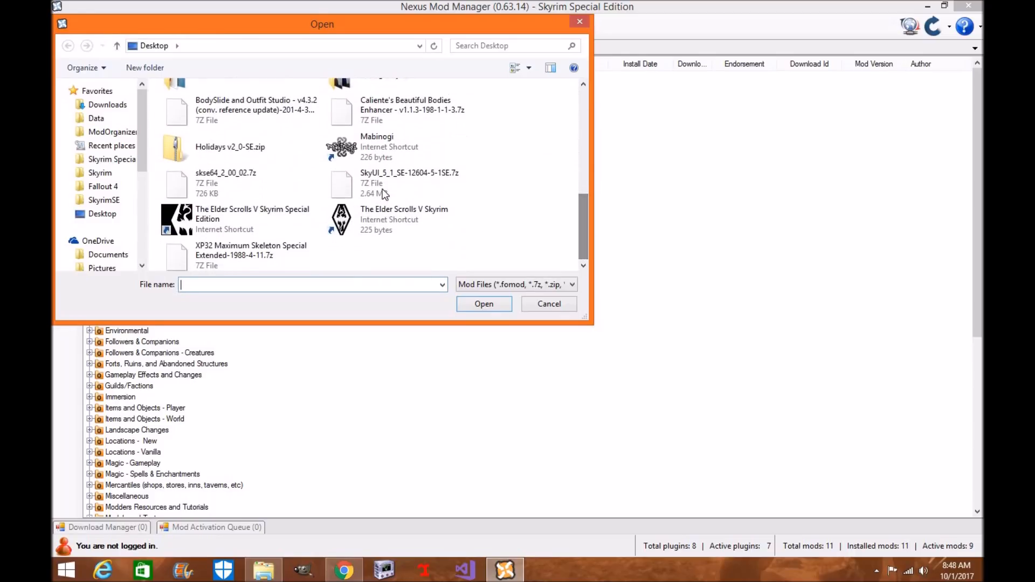
click(549, 304)
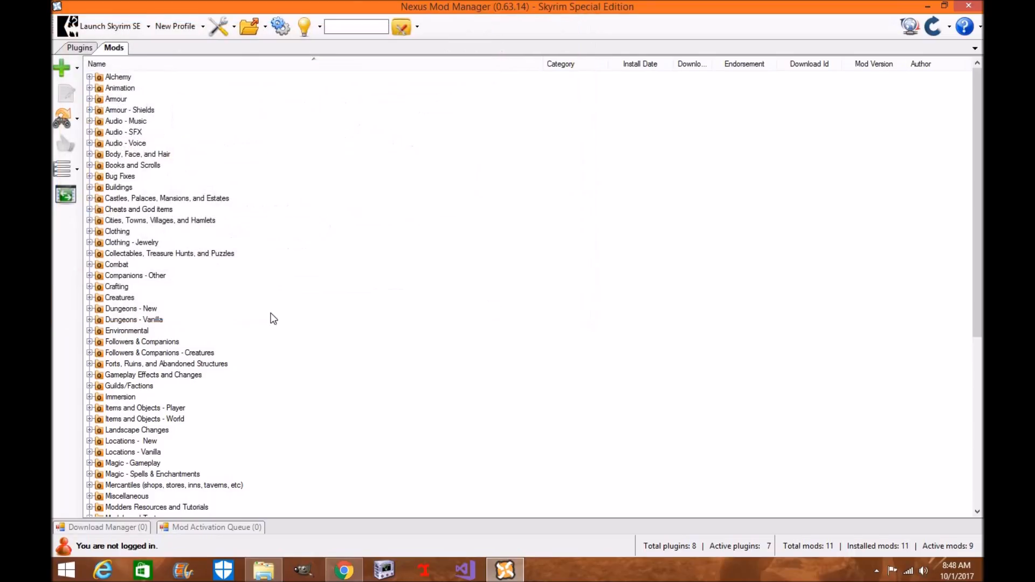
scroll(down, 3)
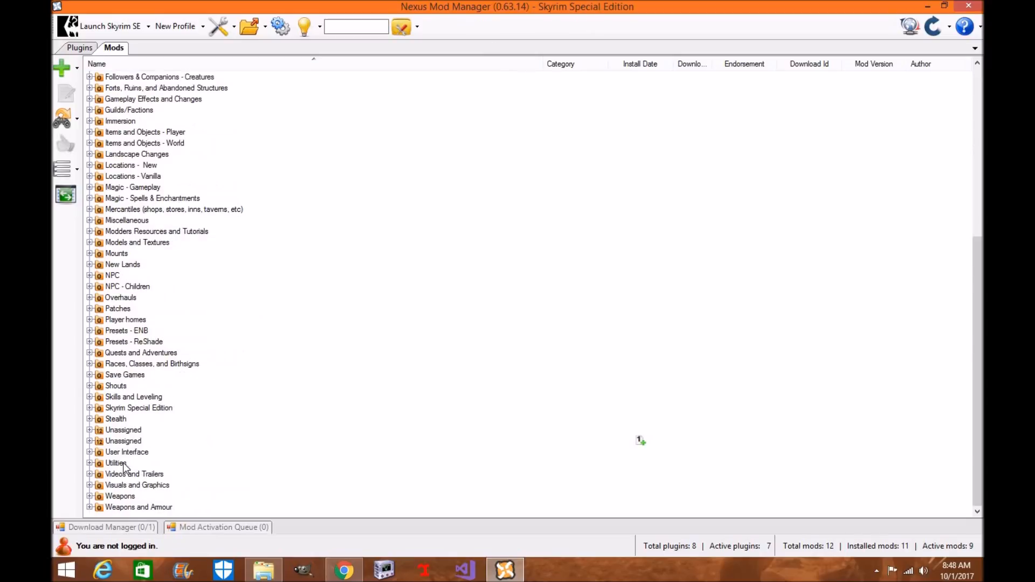
mouse_move(110, 284)
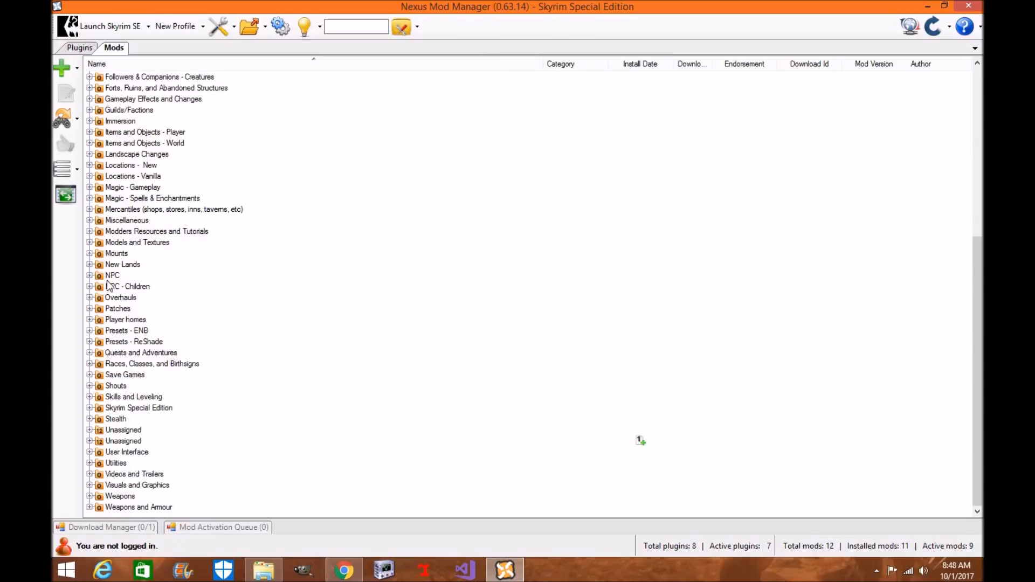
mouse_move(88, 463)
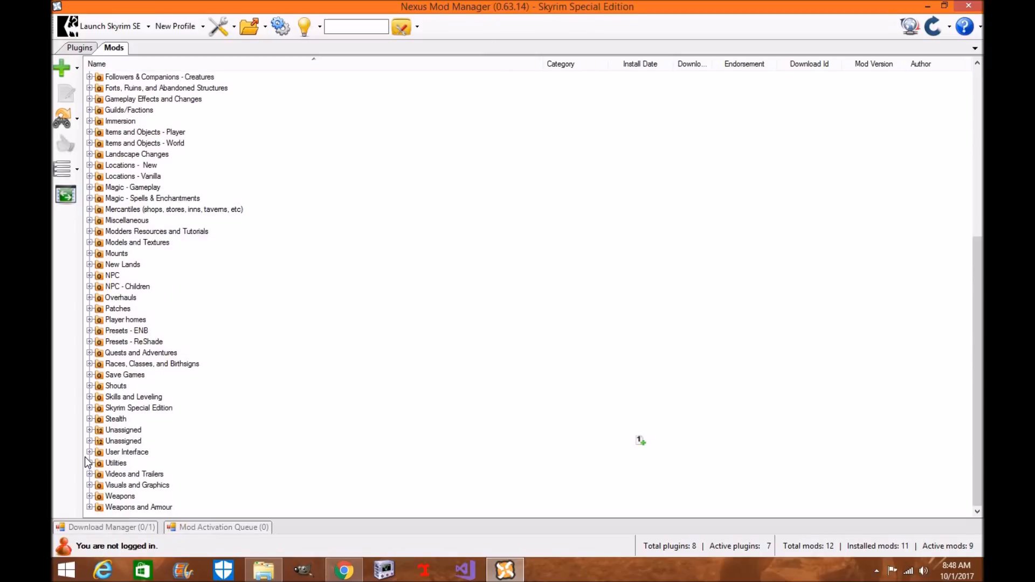
click(89, 375)
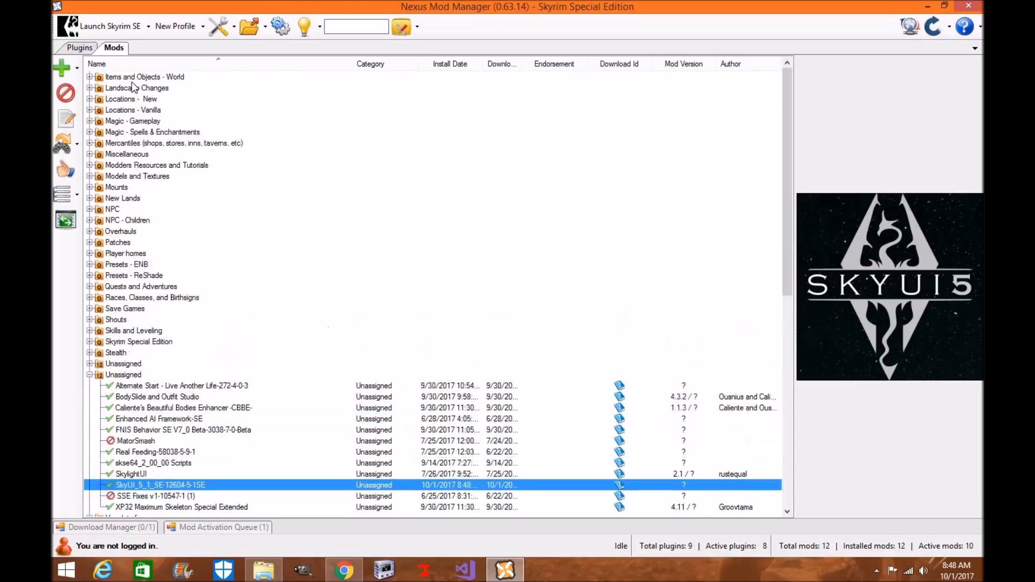
Show the plugin load order to confirm SkyUI_SE.esp is enabled
click(78, 47)
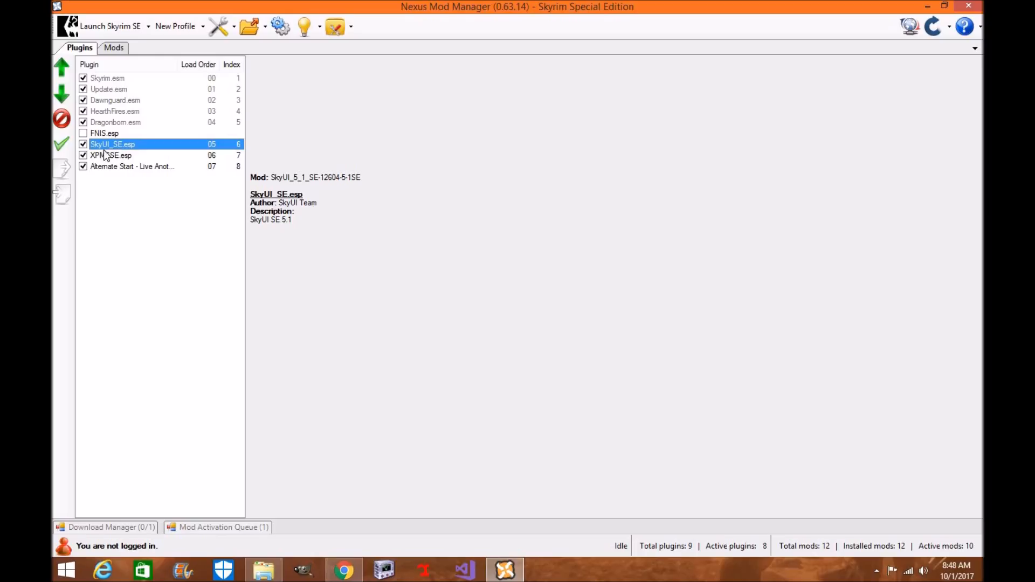
mouse_move(546, 74)
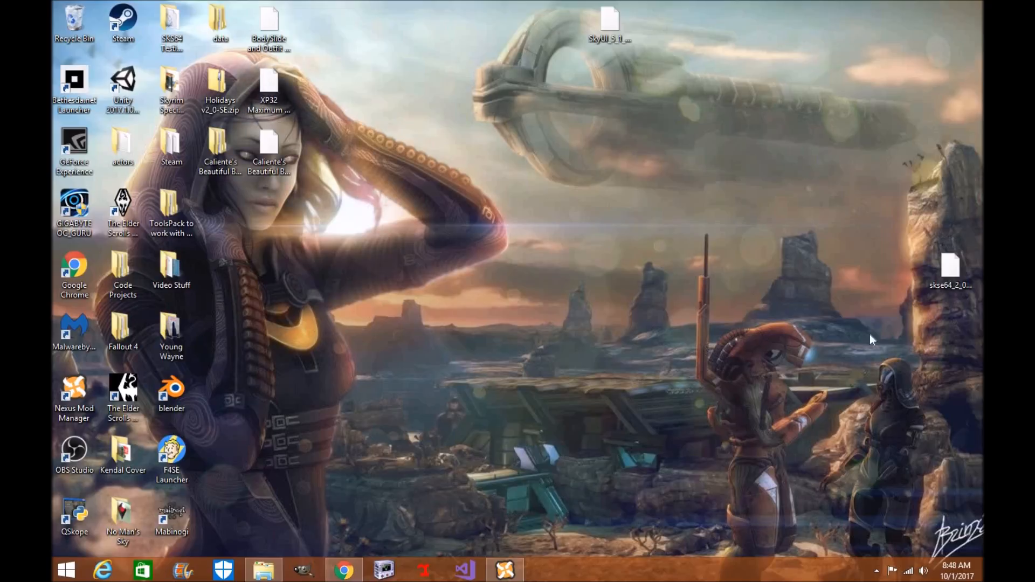
Extract skse64_2_00_02.7z with 7-Zip into its own folder on the desktop
drag(951, 270, 366, 214)
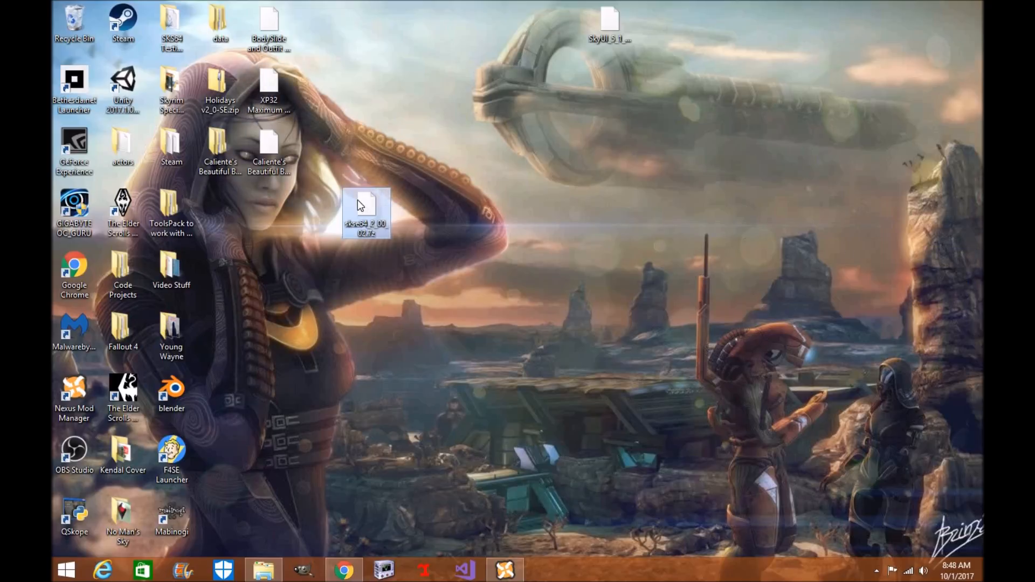
right_click(366, 211)
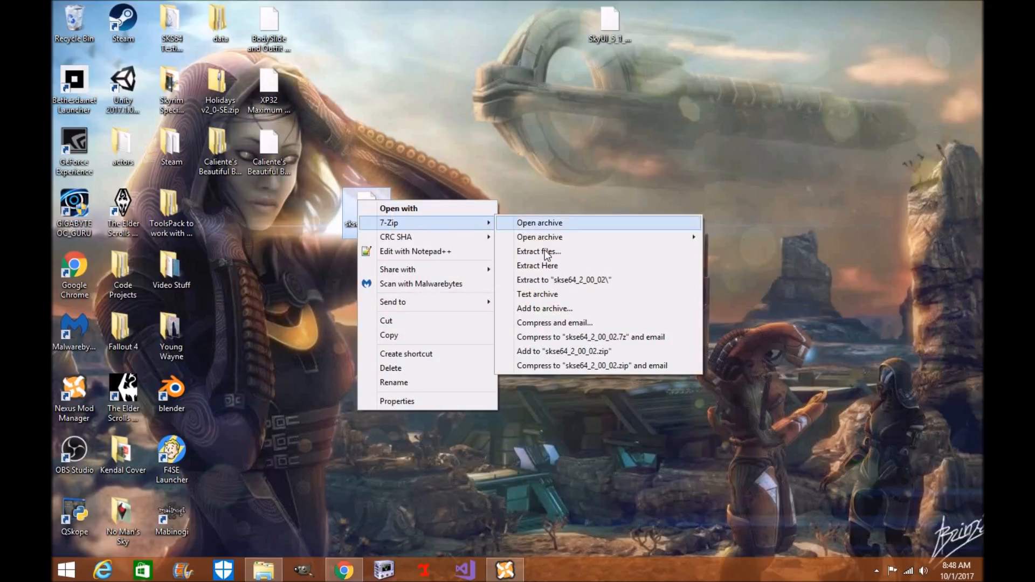
click(539, 251)
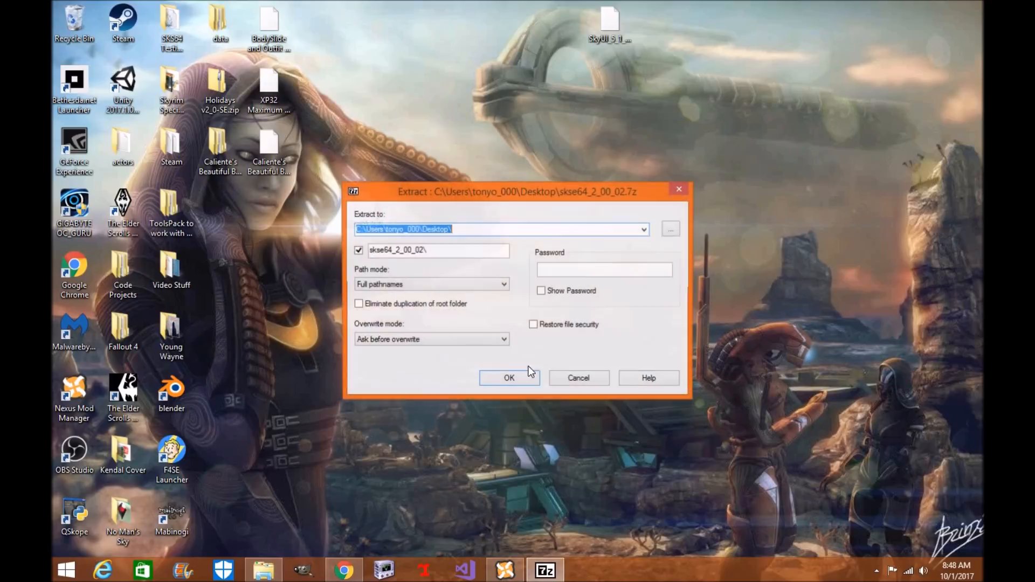
click(508, 377)
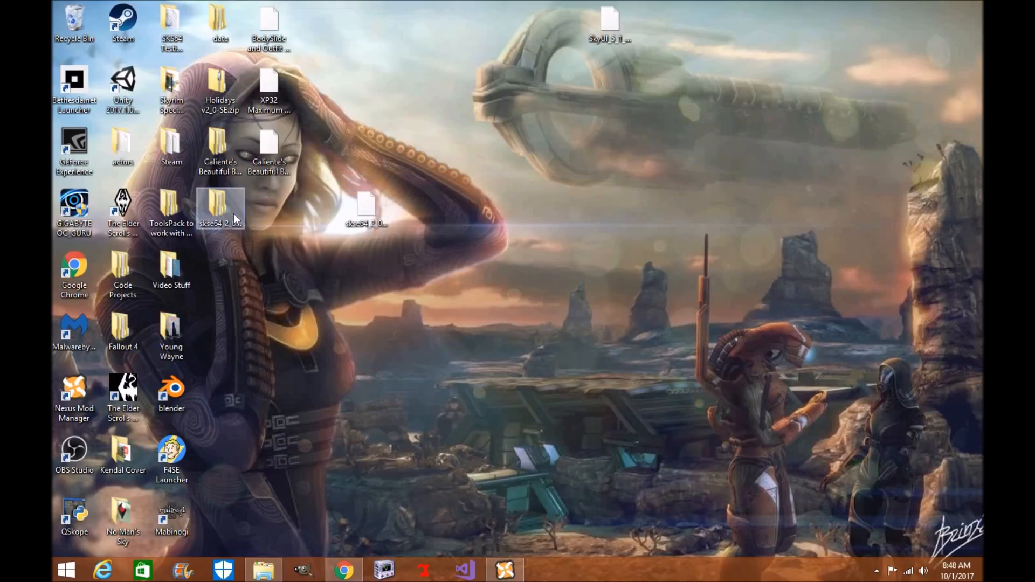
Move the SKSE64 scripts folder from the extracted Data folder into Skyrim Special Edition\Data
double_click(220, 208)
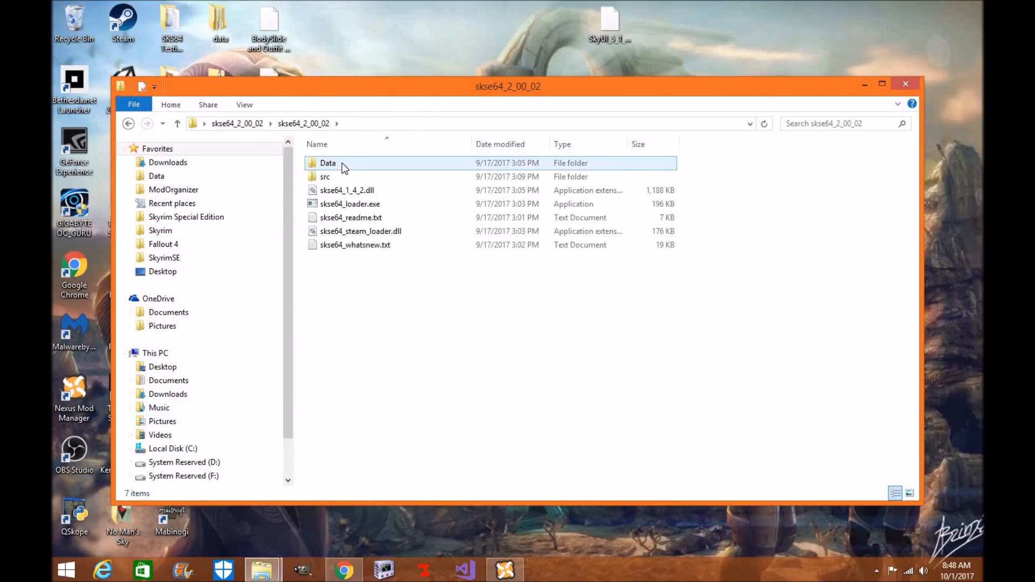
mouse_move(328, 163)
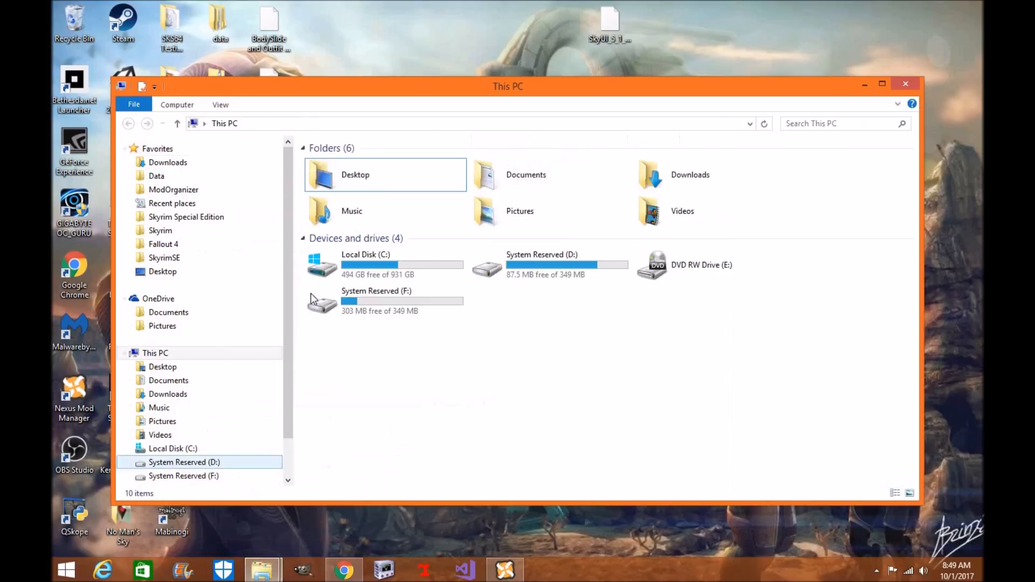
click(156, 176)
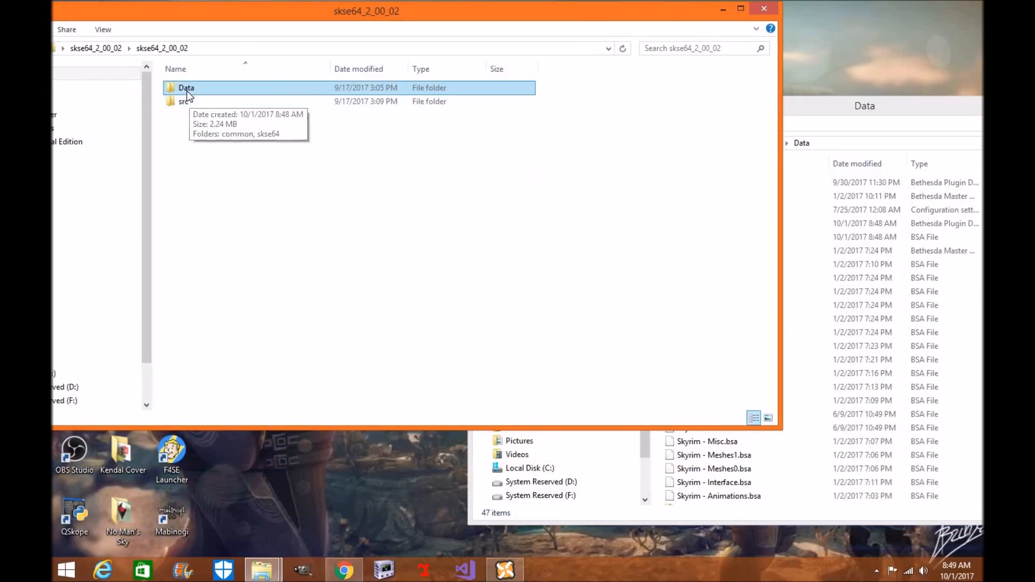
double_click(185, 87)
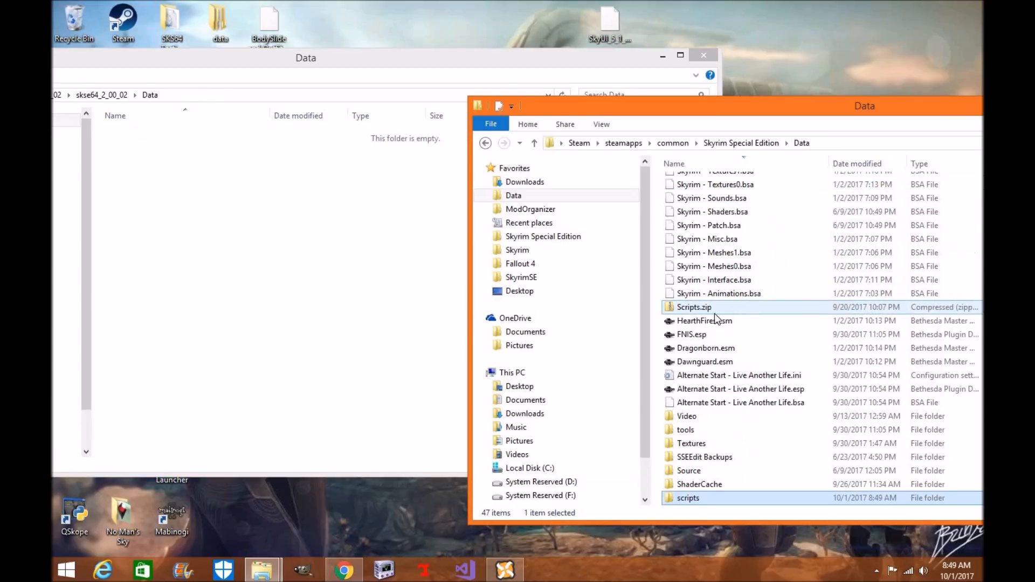
click(689, 498)
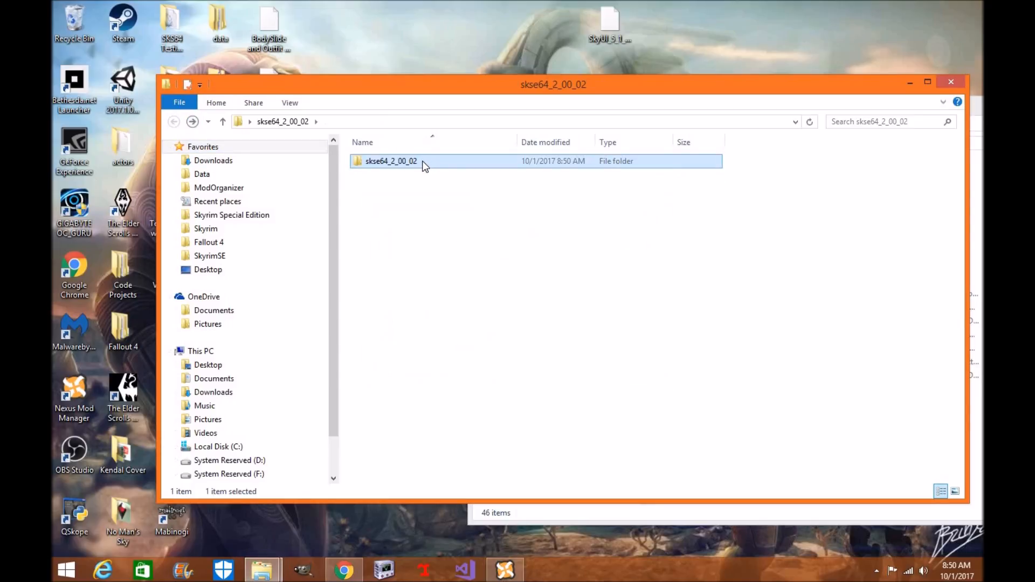
Rename the inner skse64_2_00_02 folder to 'skse64_2_00_02 Scripts'
right_click(391, 161)
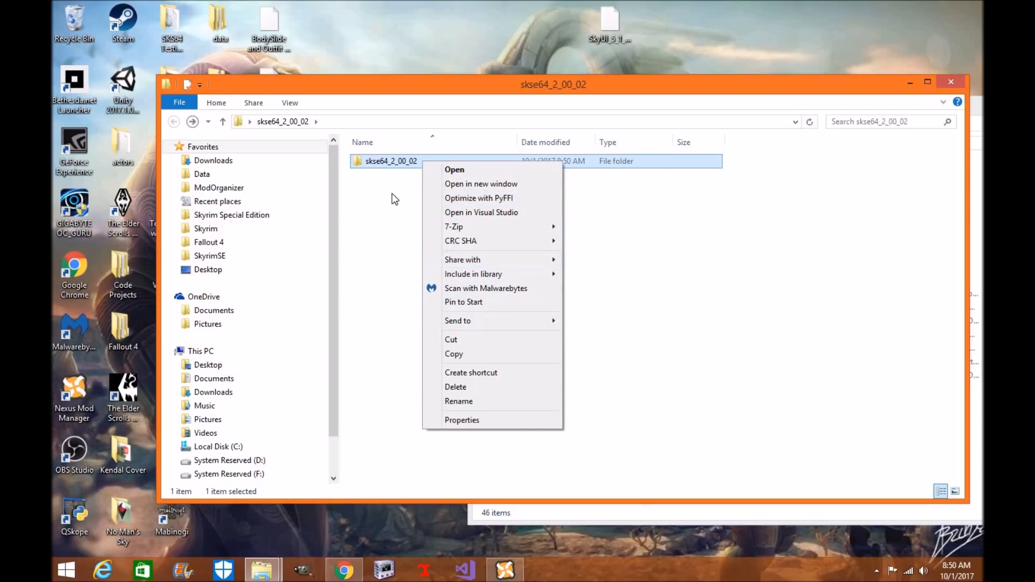
click(460, 401)
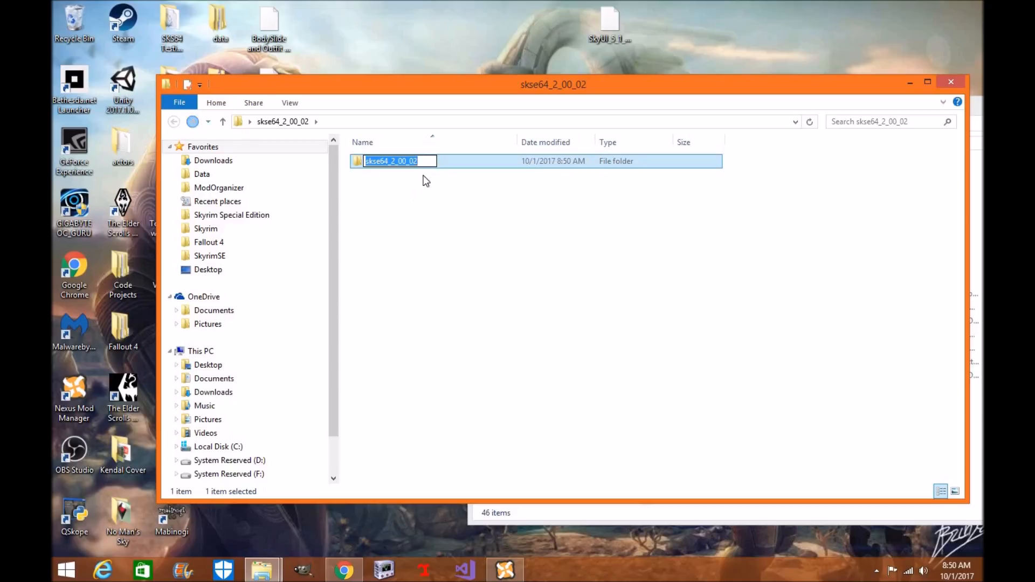
right_click(390, 161)
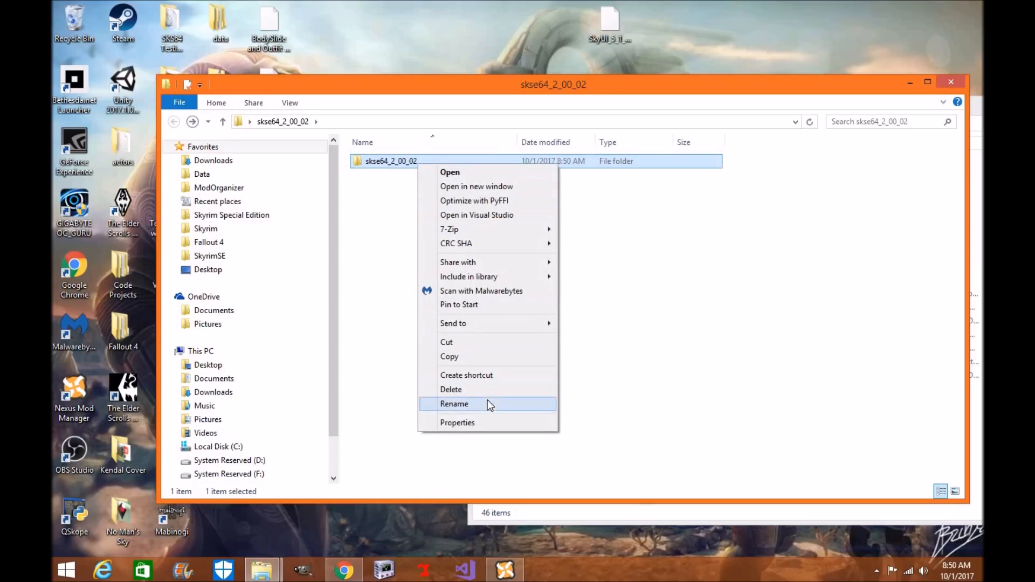
click(454, 404)
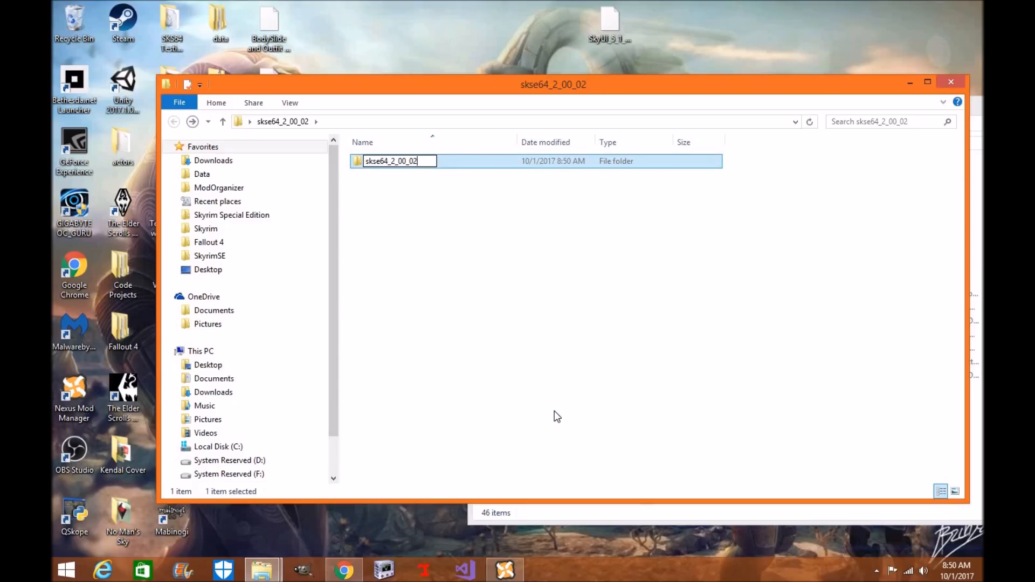
text(Scripts)
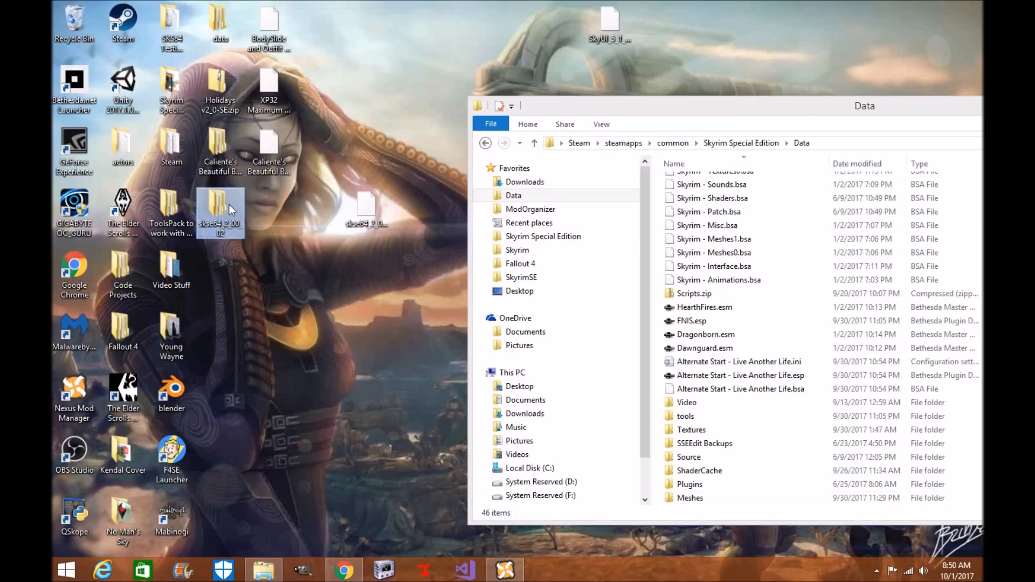
Reopen the extracted skse64_2_00_02 folder on the desktop and go into the renamed Scripts folder
right_click(220, 211)
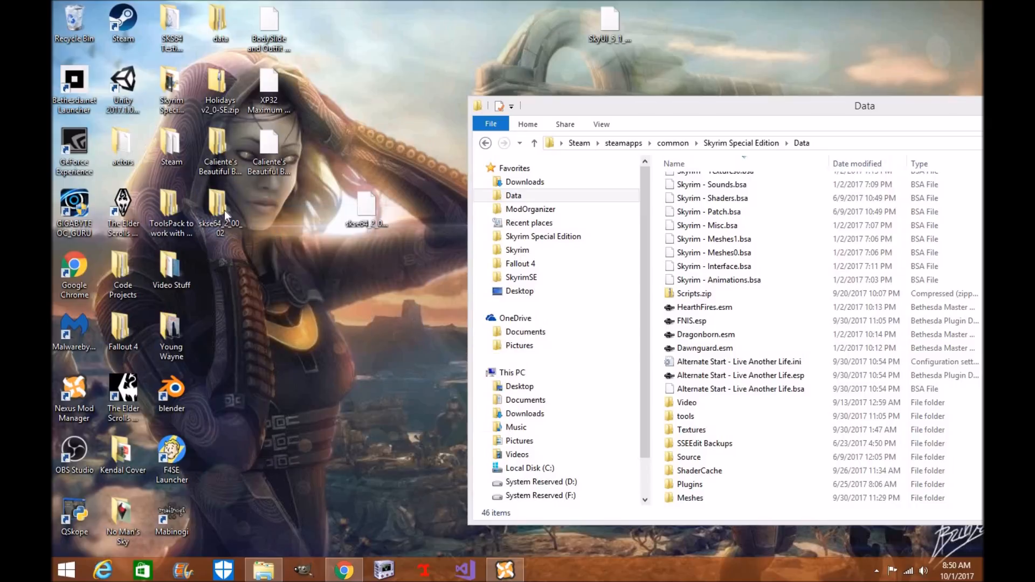
click(220, 212)
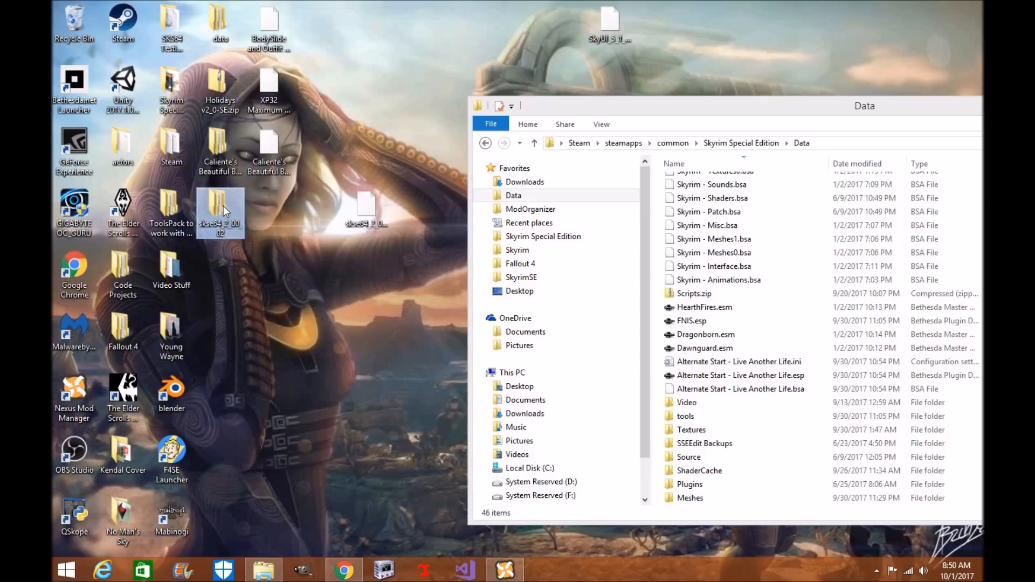
double_click(220, 209)
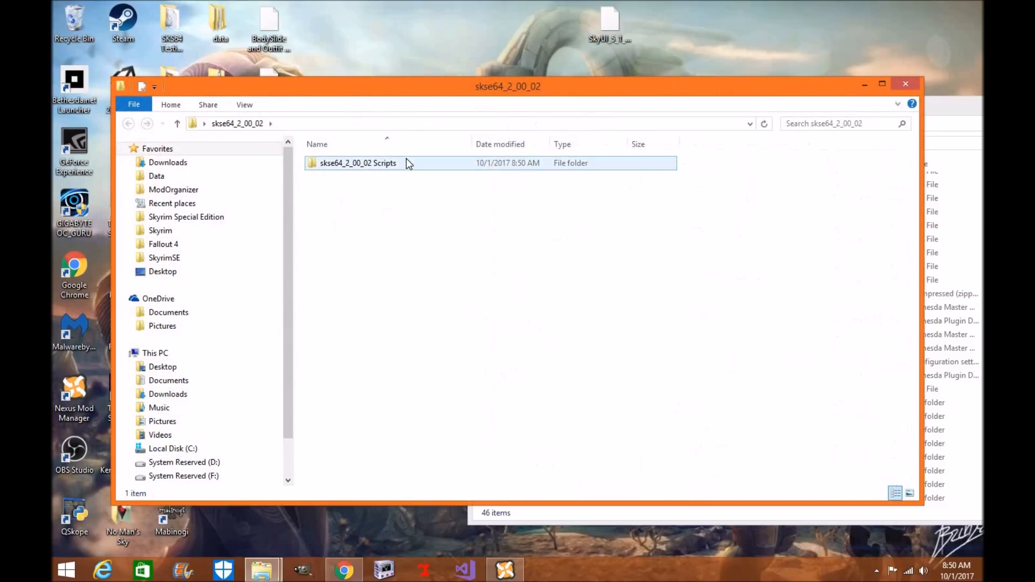
double_click(358, 163)
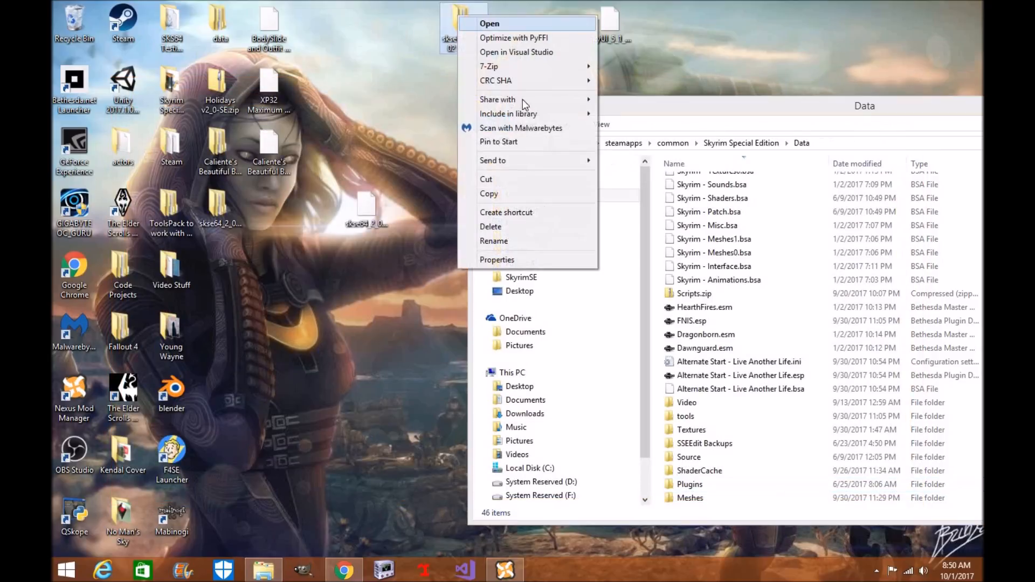
mouse_move(488, 66)
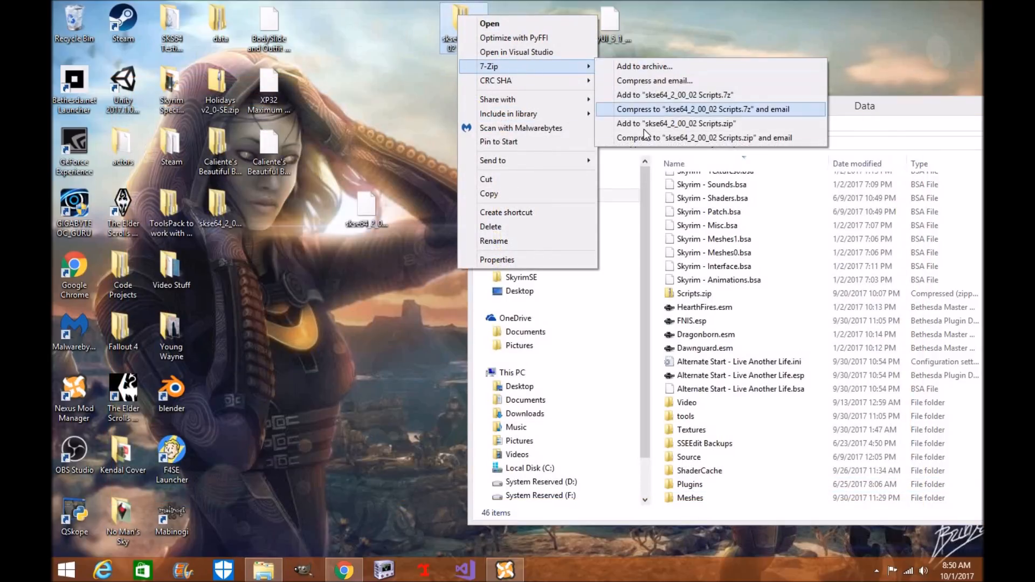
Pack the folder into skse64_2_00_02 Scripts.zip with 7-Zip and look inside to confirm the Scripts folder
click(674, 123)
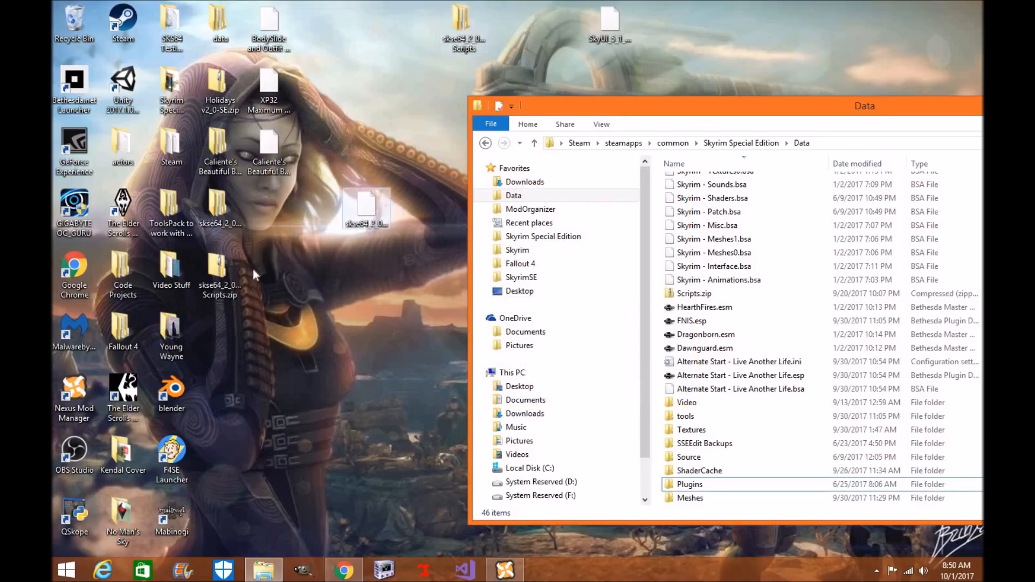
double_click(366, 208)
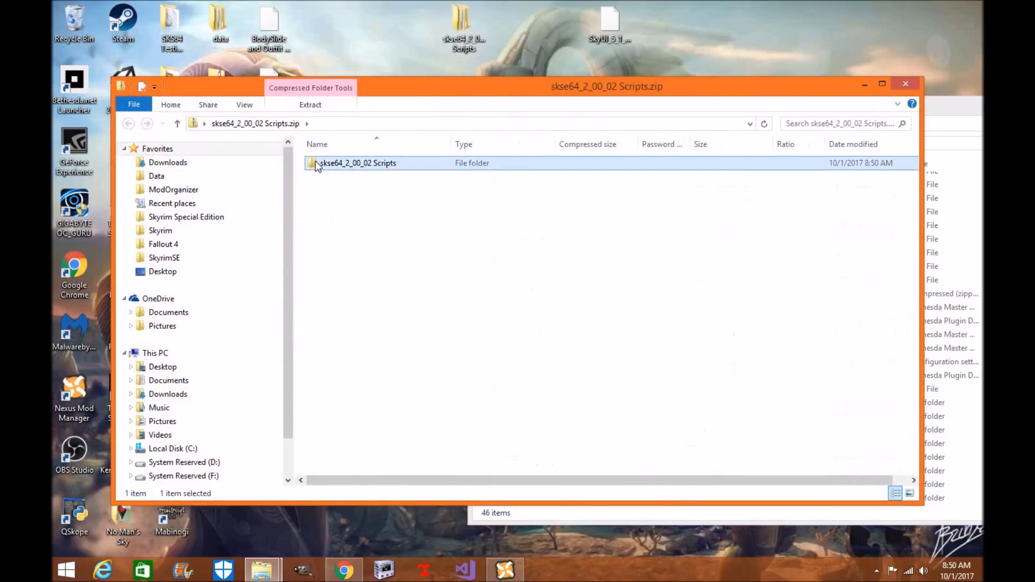
double_click(358, 163)
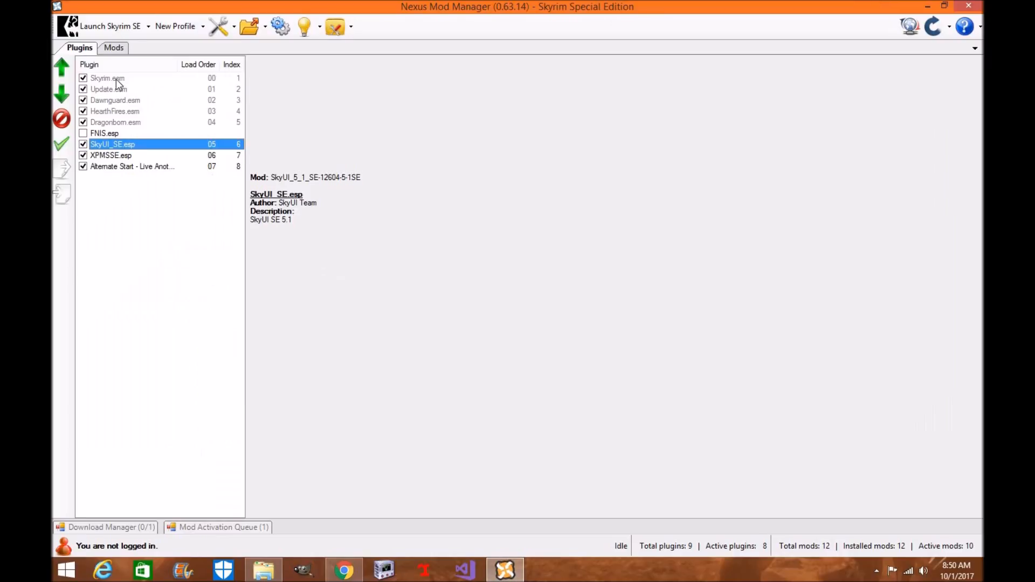
Add skse64_2_00_02 Scripts.zip from the Desktop as an installed, active mod
click(247, 26)
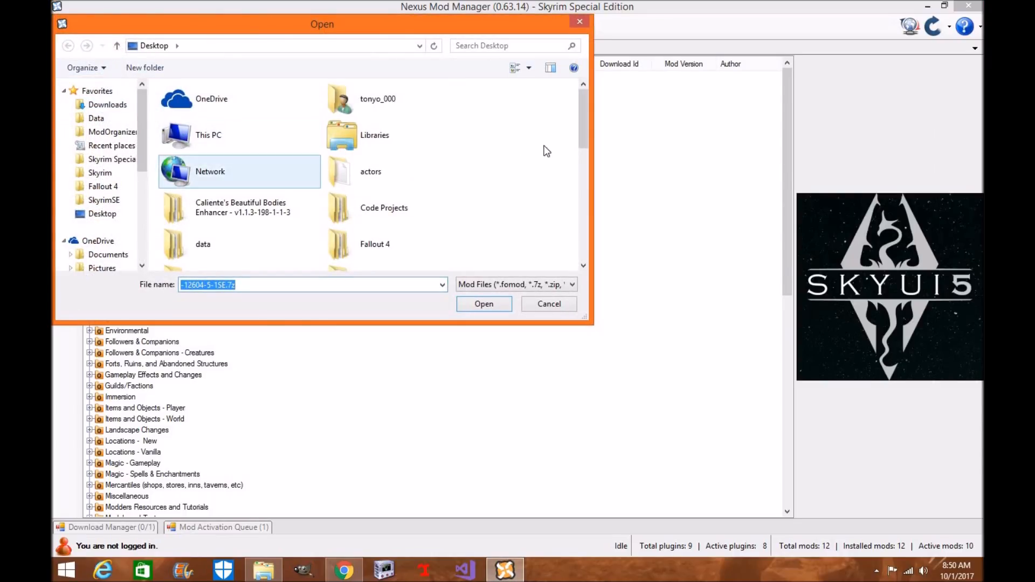
scroll(down, 3)
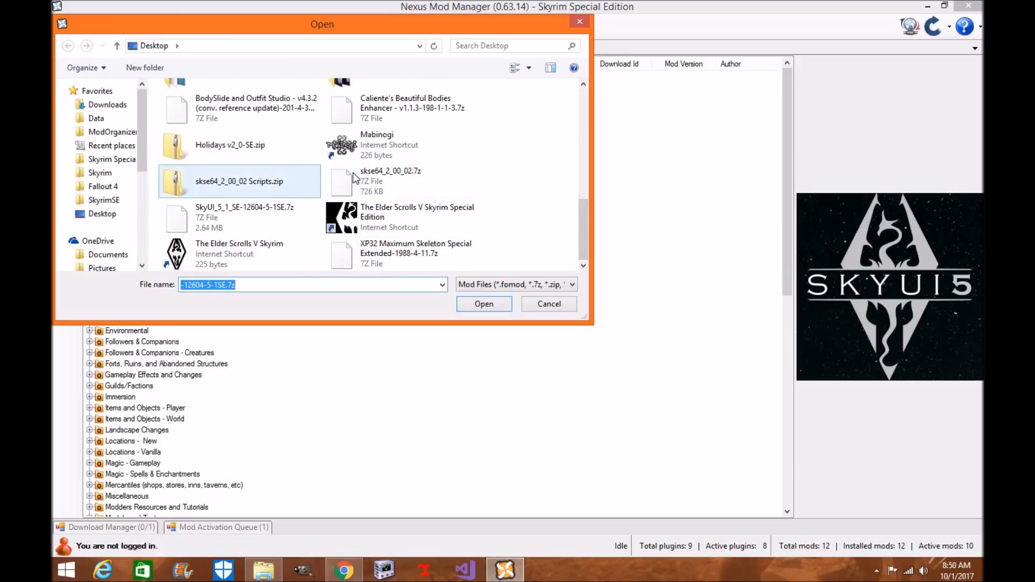
click(245, 217)
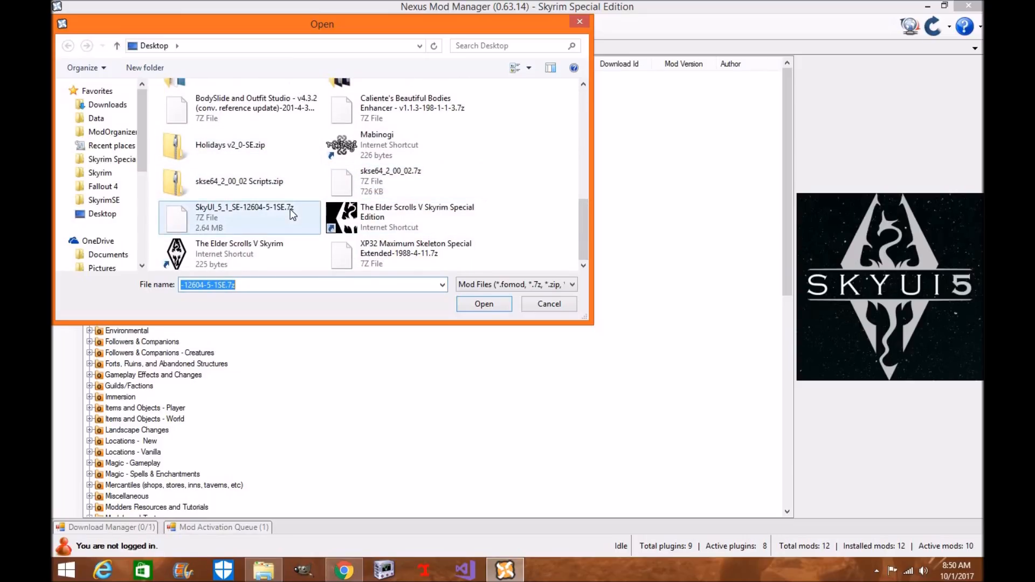
click(240, 181)
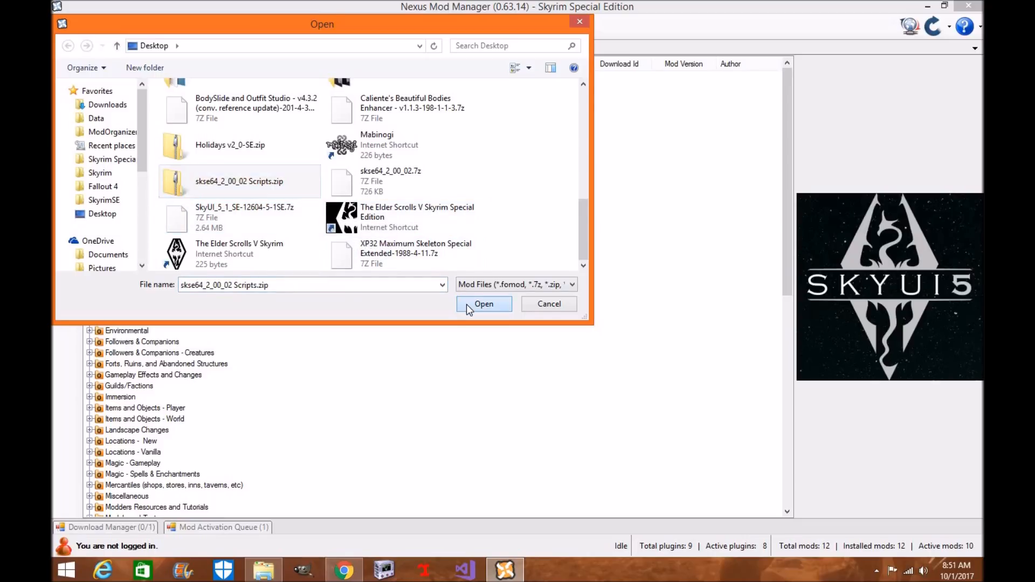
click(483, 304)
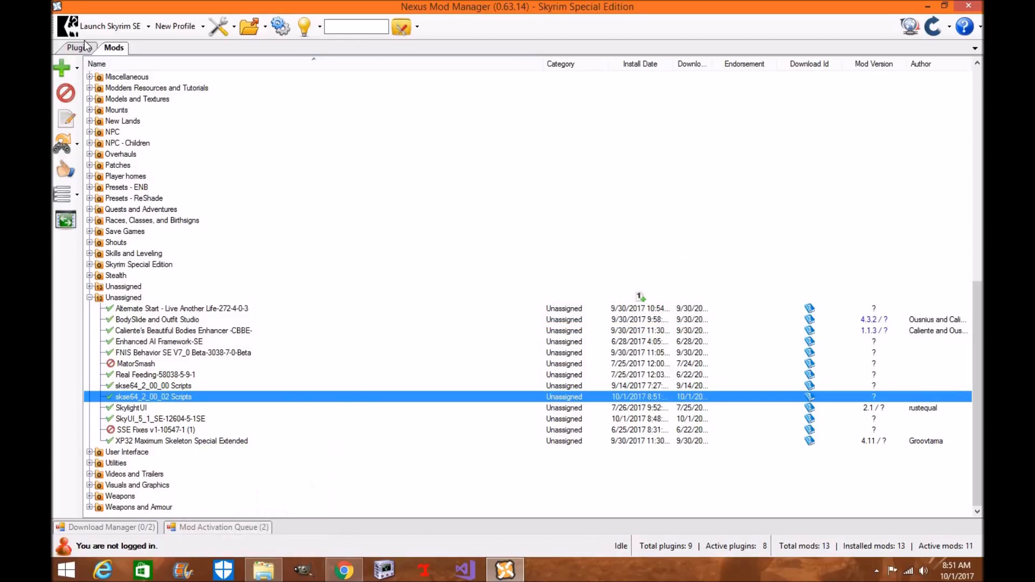
Bring the Skyrim Data folder window forward and move it aside to reveal the desktop
click(79, 46)
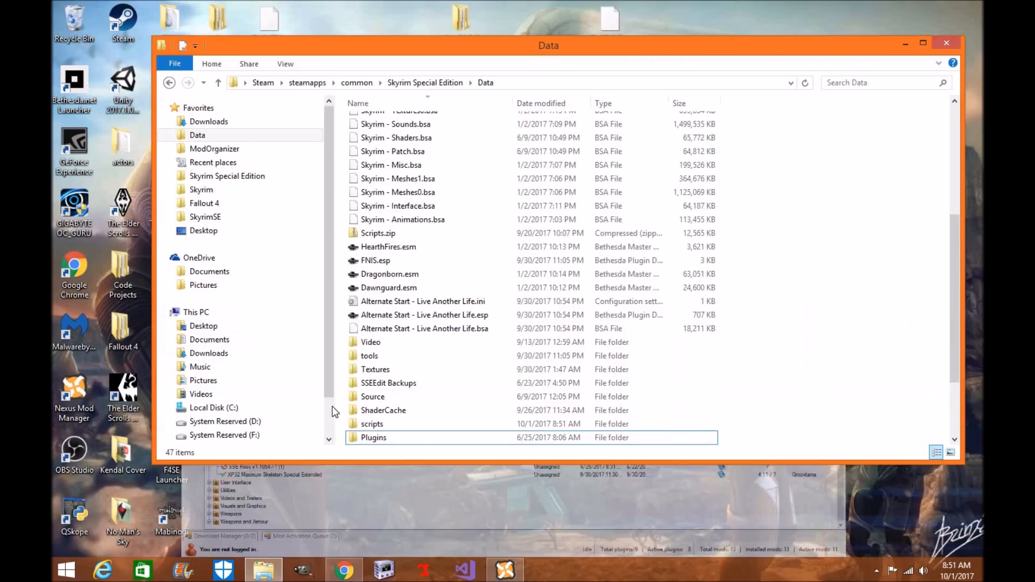
click(422, 301)
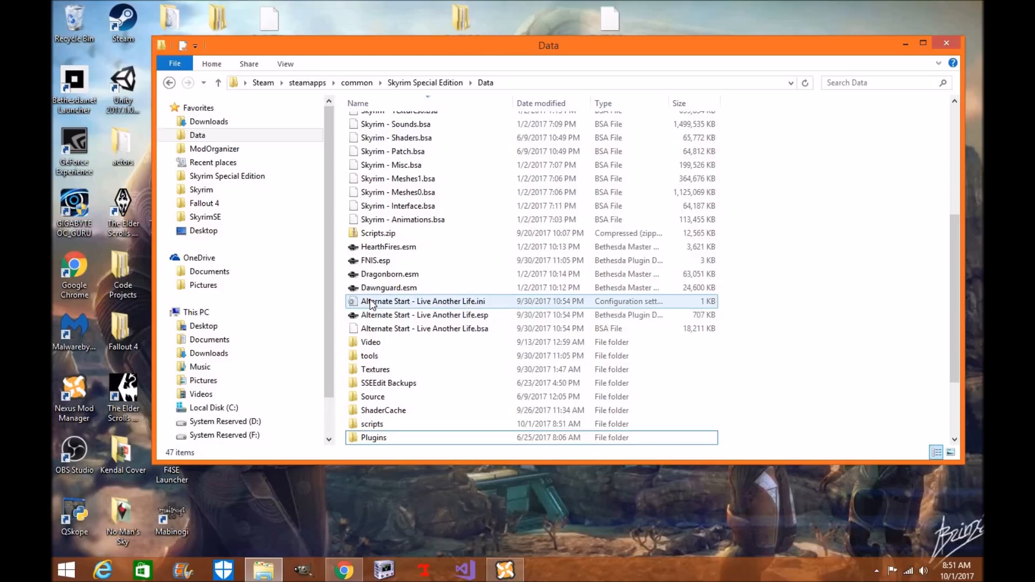
drag(547, 46, 712, 121)
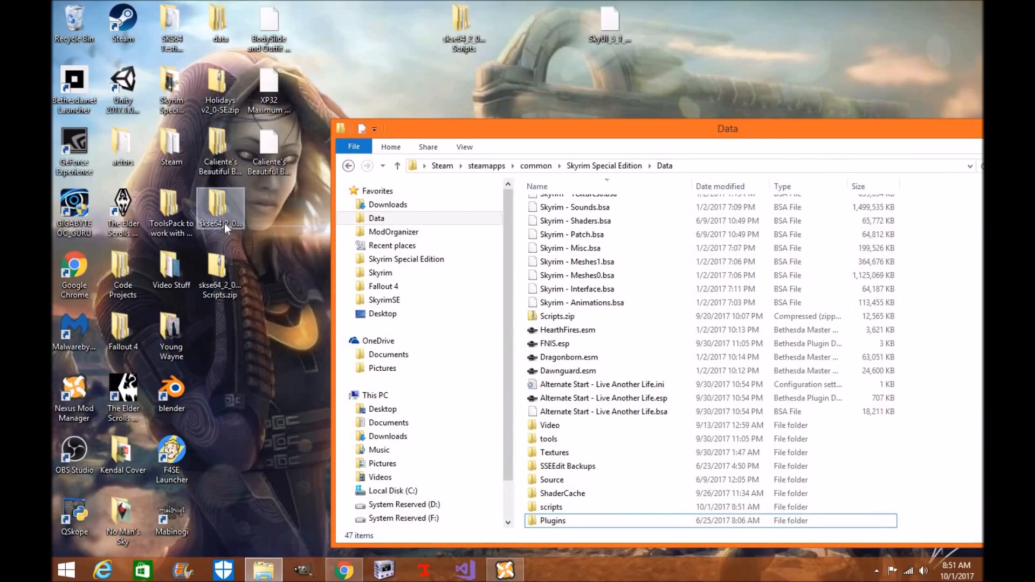
double_click(220, 208)
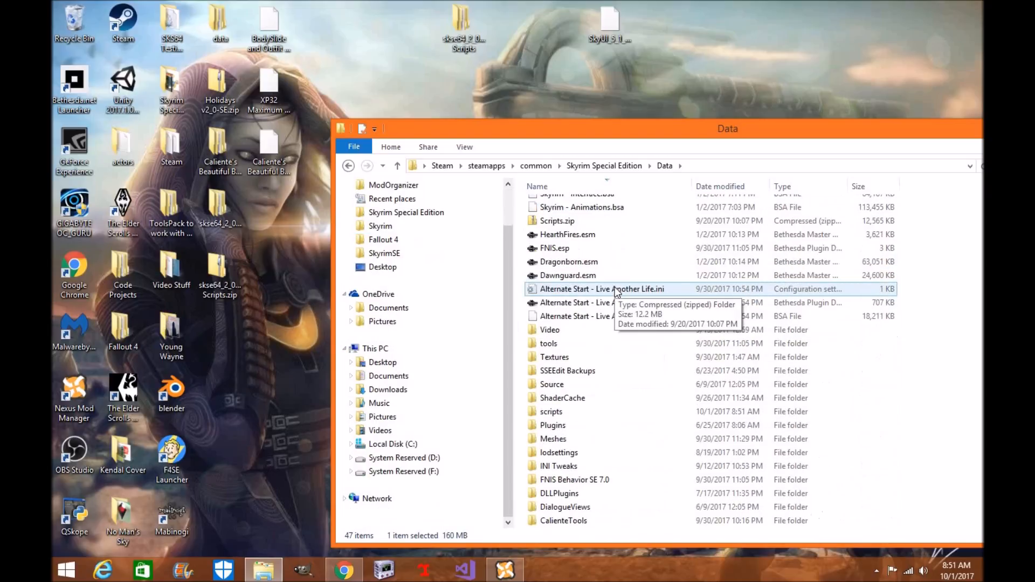
Check Data\scripts for the .pex files and Source subfolder, then return to the Data folder
double_click(551, 411)
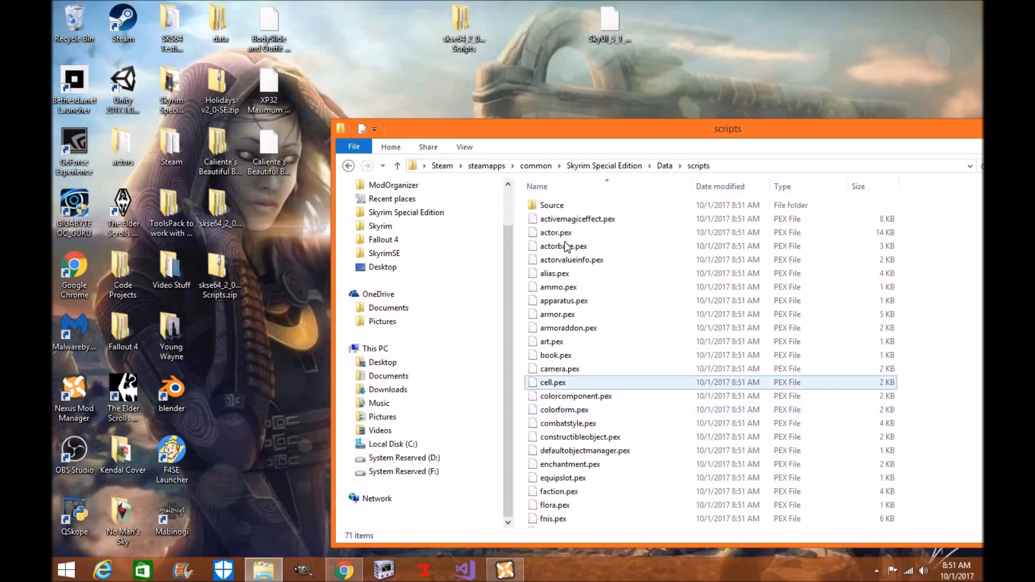
scroll(down, 3)
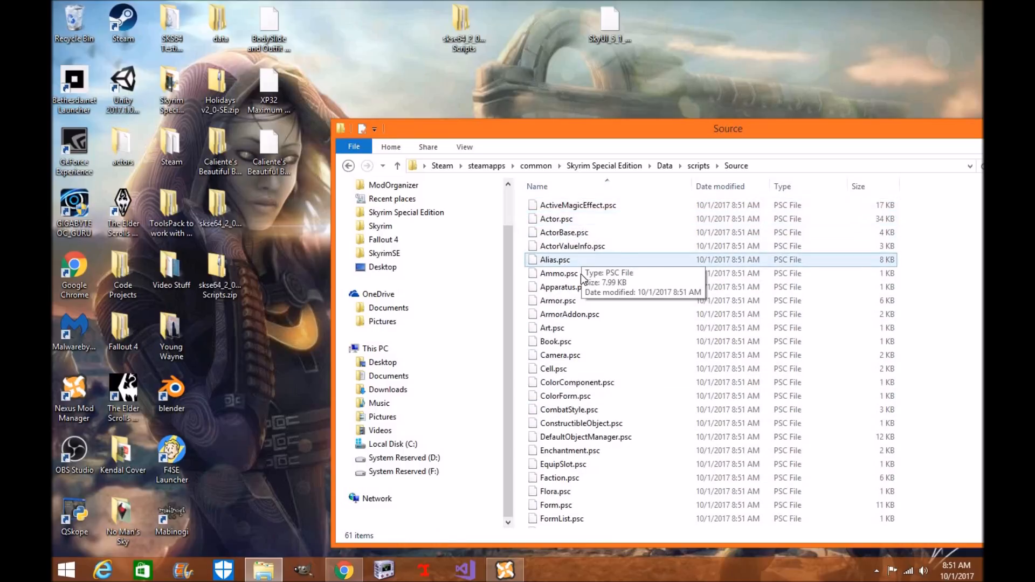
click(349, 166)
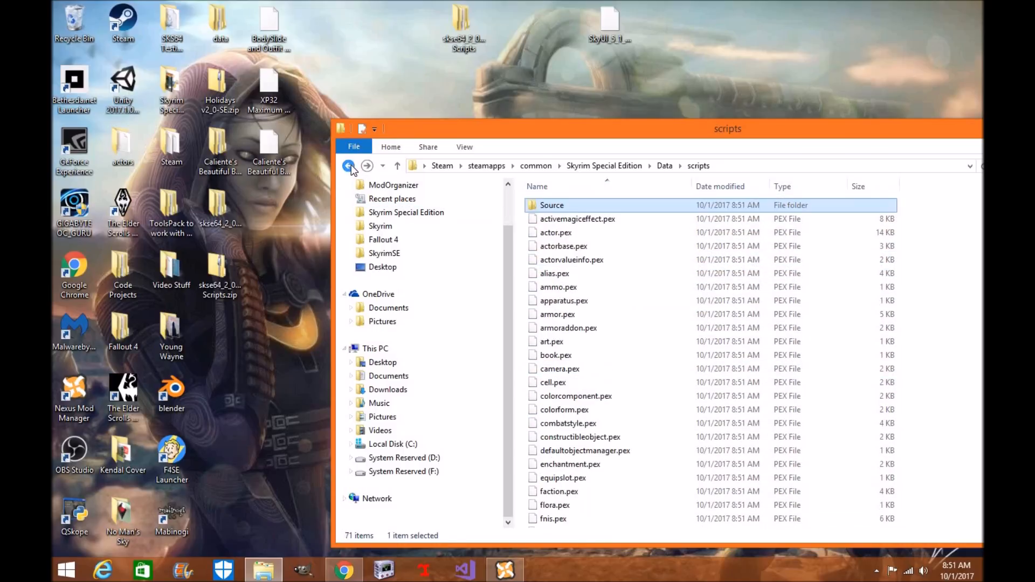
click(349, 166)
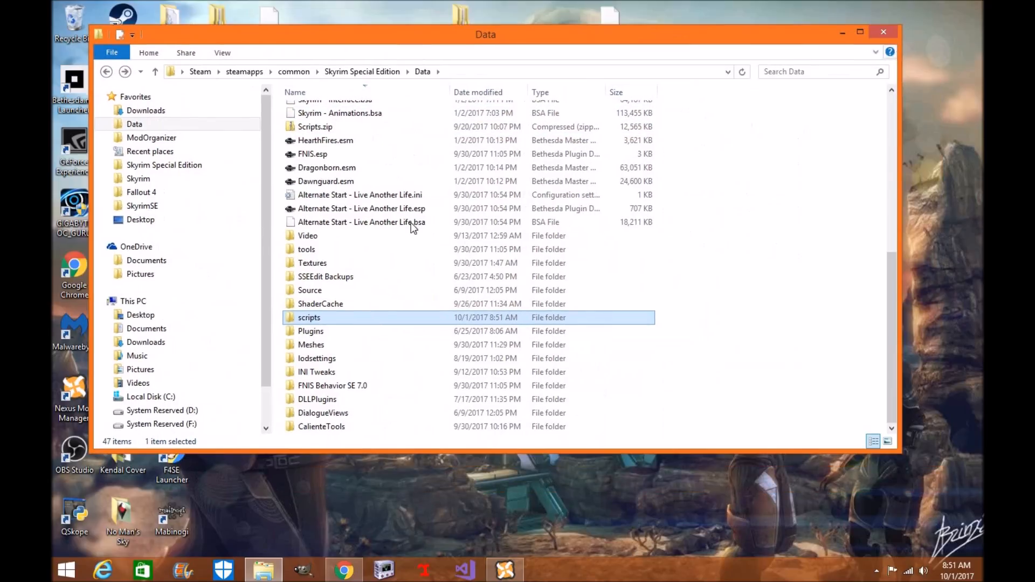
Check the launch dropdown keeps the custom Skyrim SE launch option selected
click(361, 208)
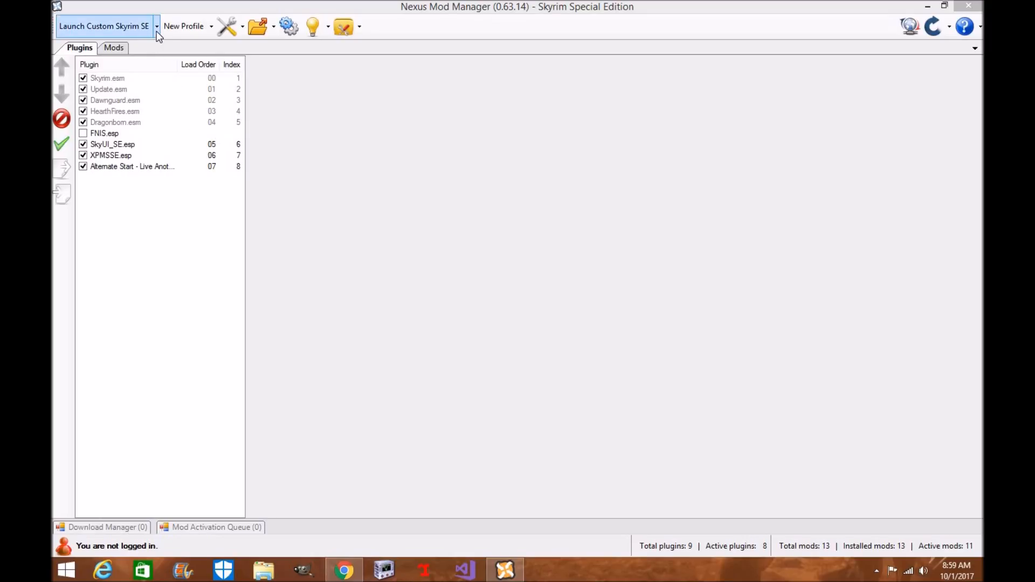
click(155, 26)
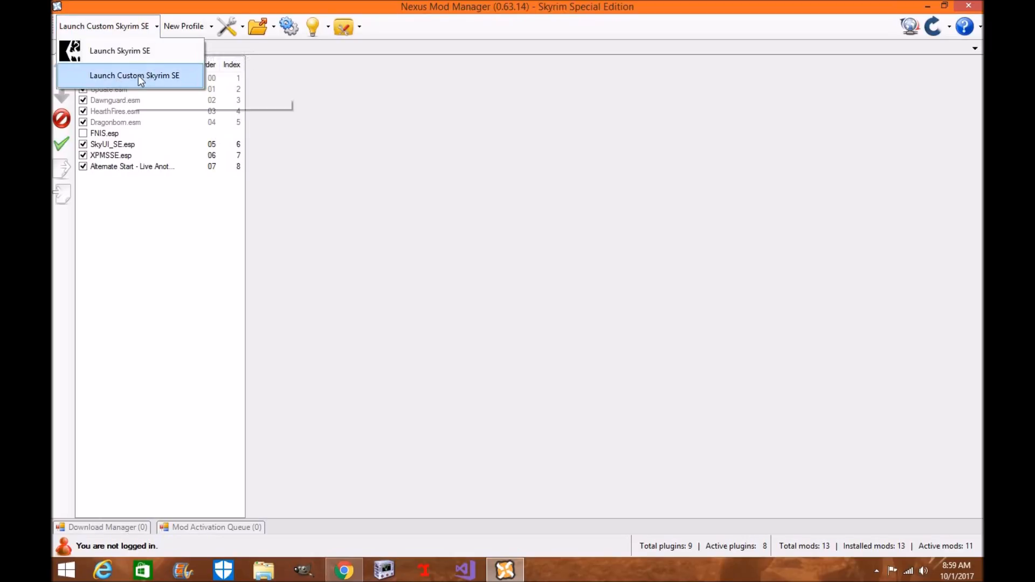
mouse_move(158, 81)
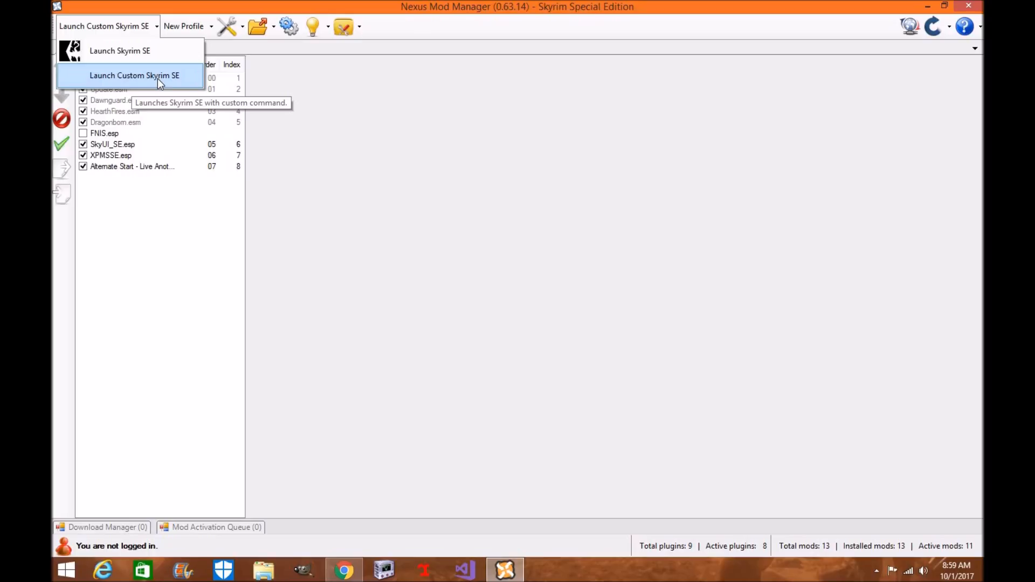
click(344, 26)
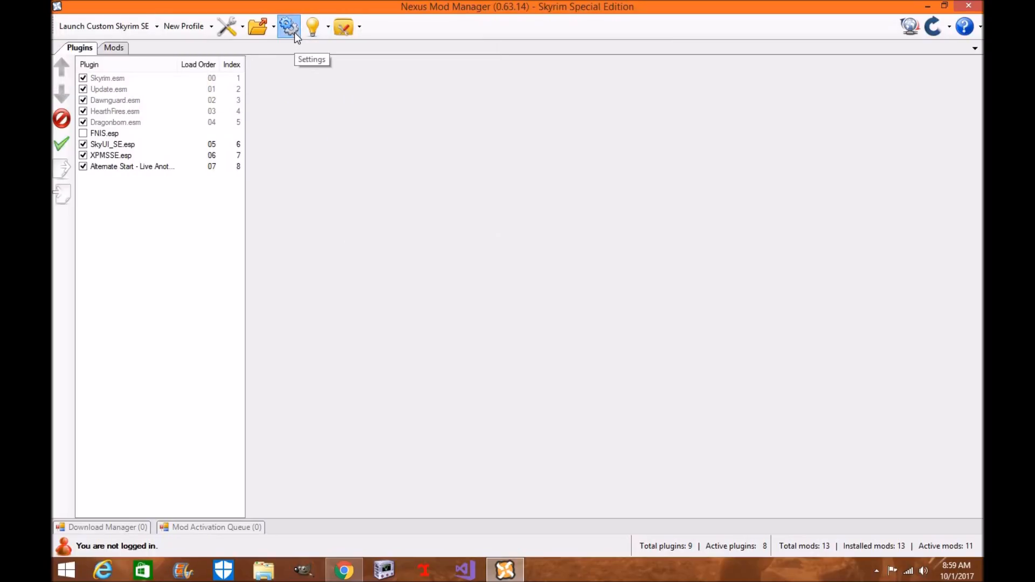
Verify the Skyrim Special Edition settings show Command SKSE64.exe, then exit the manager
click(289, 26)
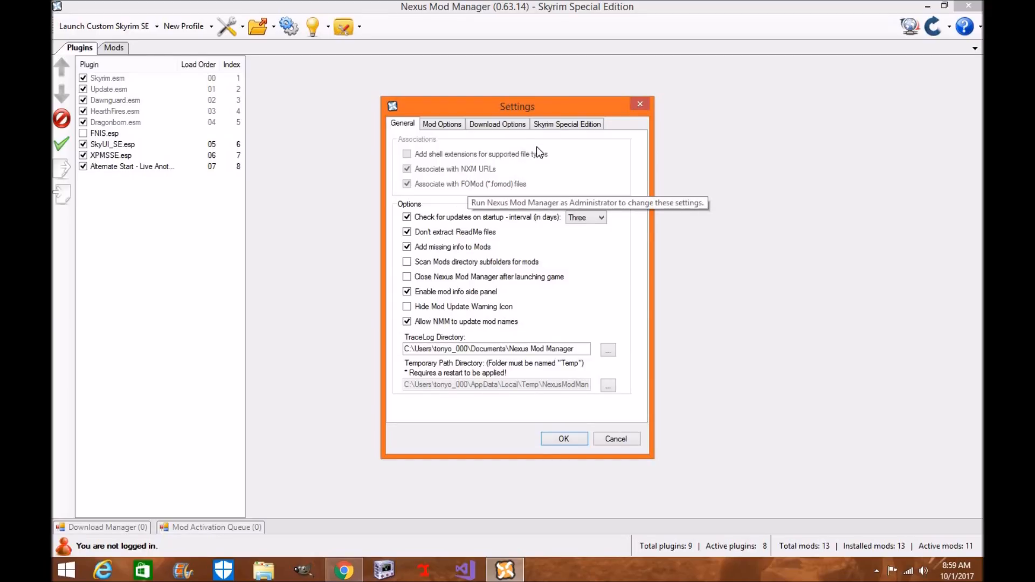
click(566, 123)
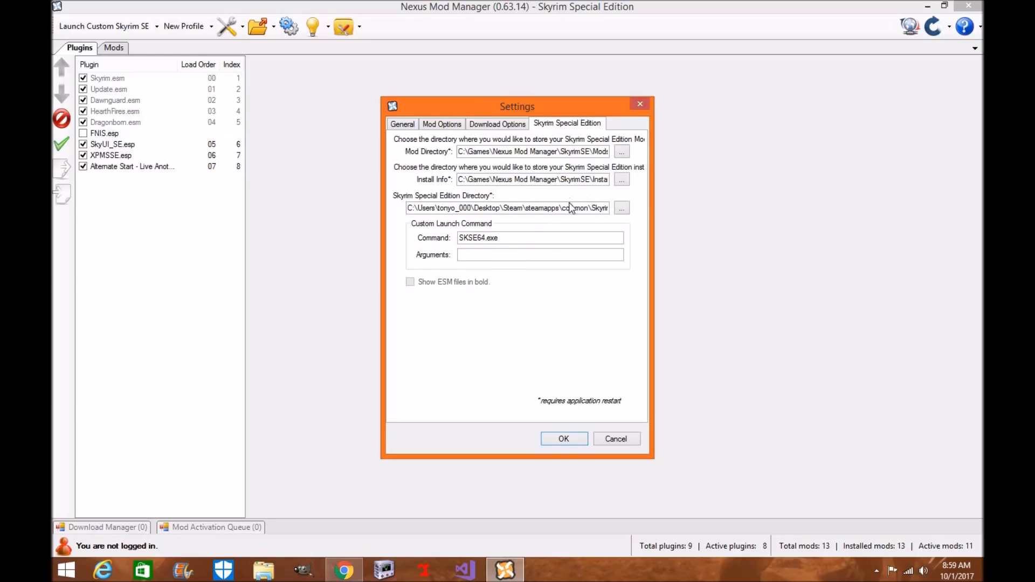
click(563, 439)
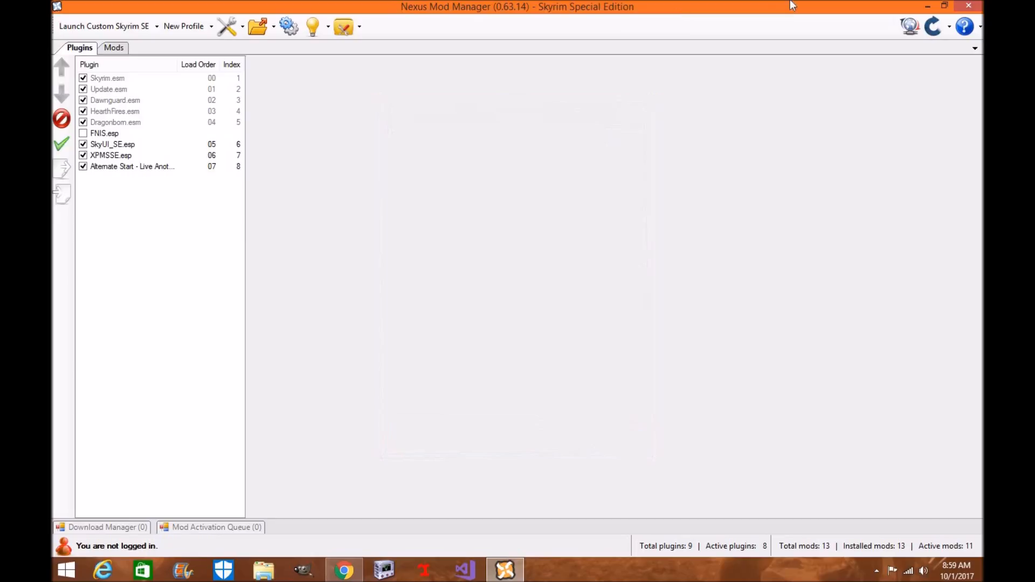
mouse_move(125, 79)
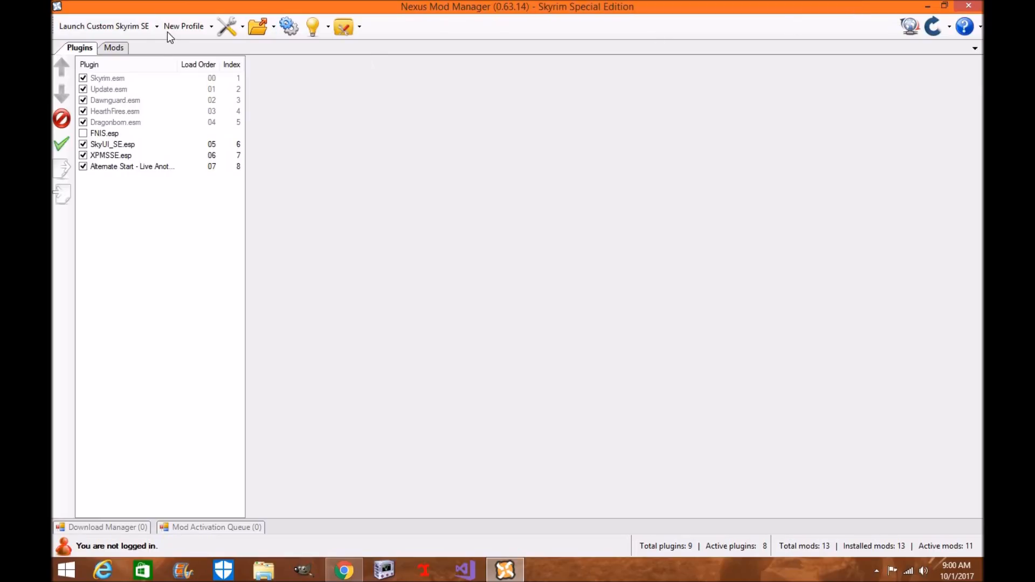
click(156, 26)
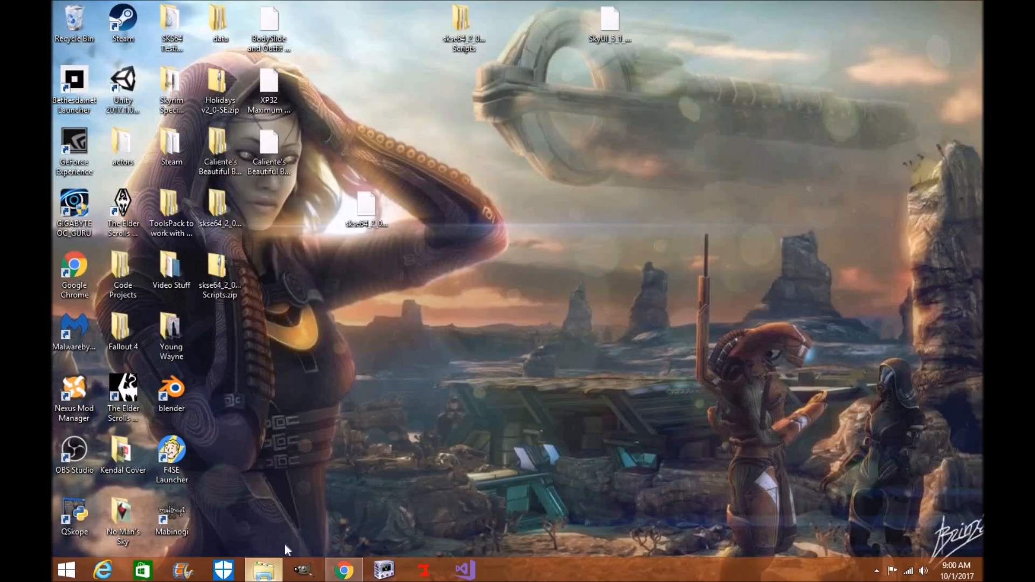
Launch skse64_loader.exe from the Skyrim Special Edition game folder in File Explorer
click(263, 569)
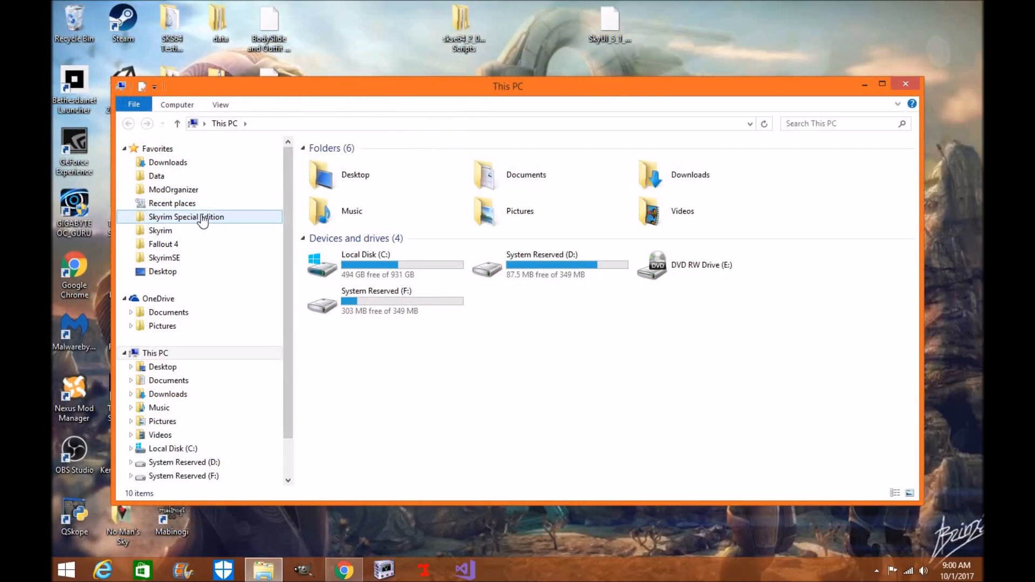
double_click(187, 217)
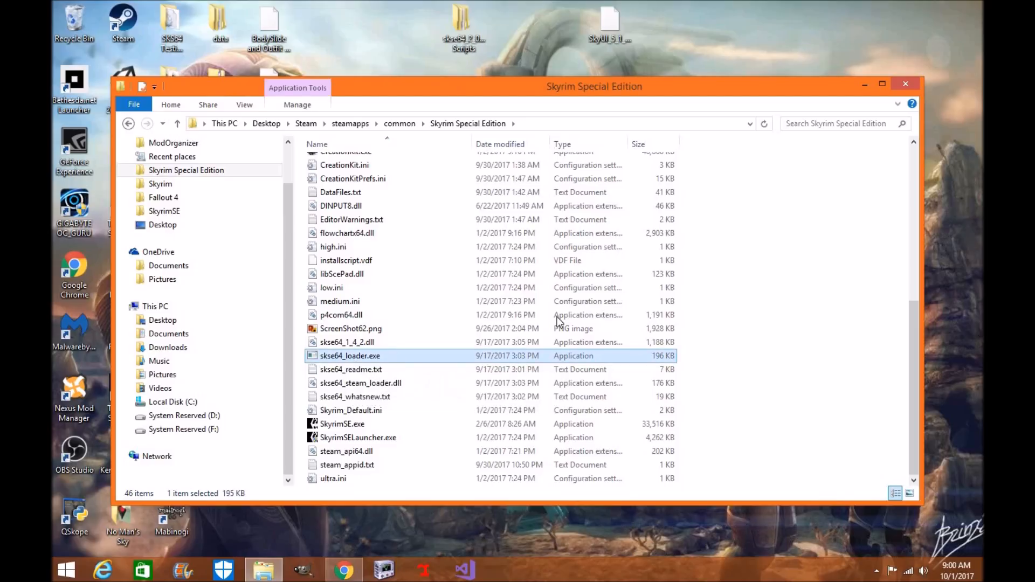
double_click(350, 354)
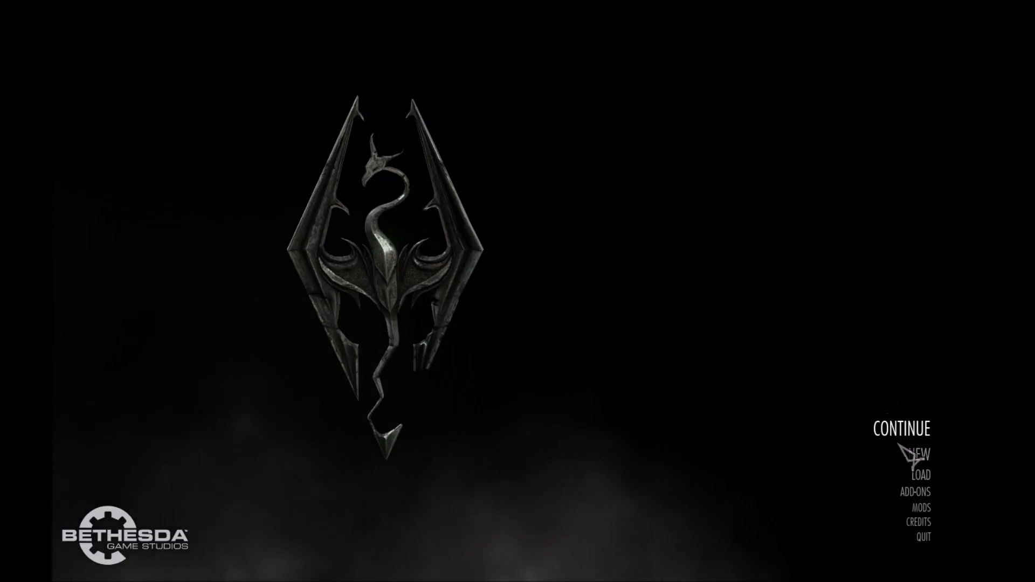
mouse_move(902, 428)
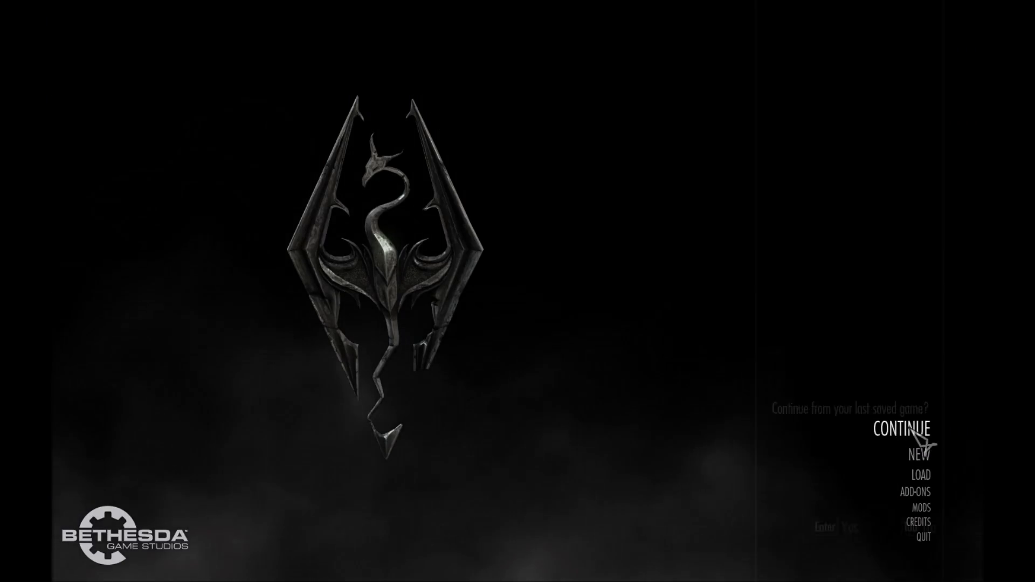
Continue from the last save and confirm, loading the character into Solitude
click(901, 428)
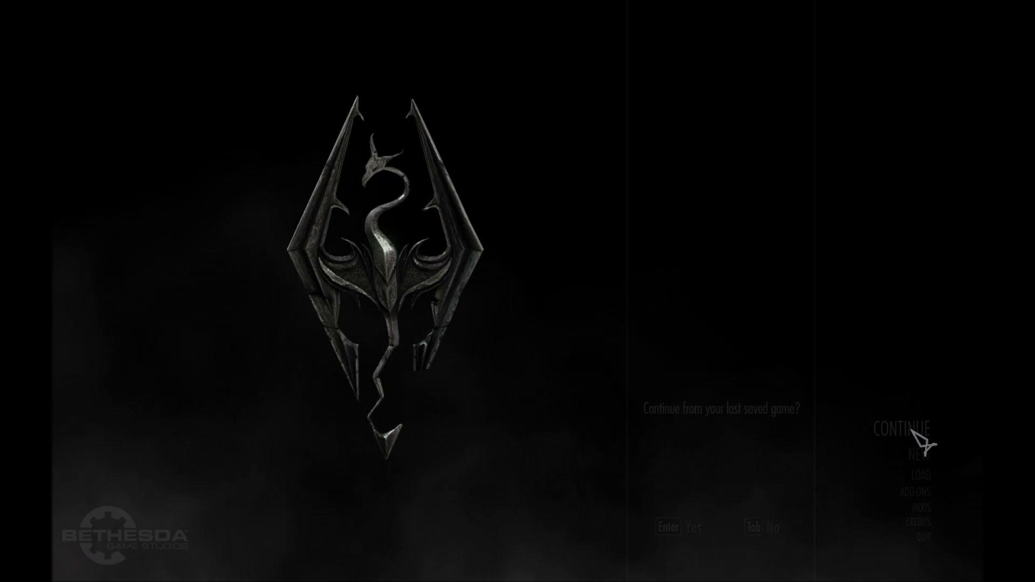
click(902, 428)
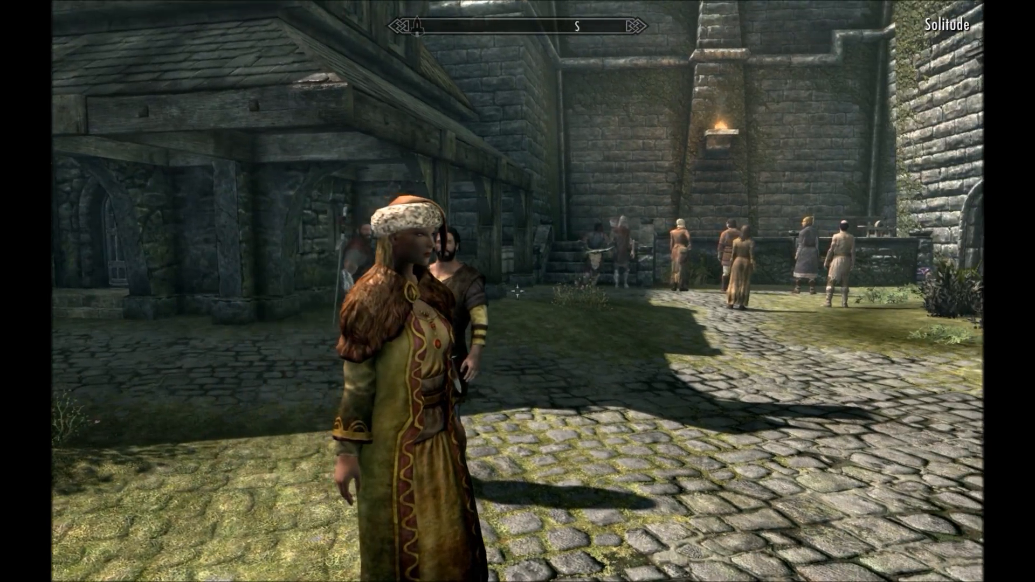
Browse the SkyUI inventory filtered to Apparel, then the magic spell list
key(i)
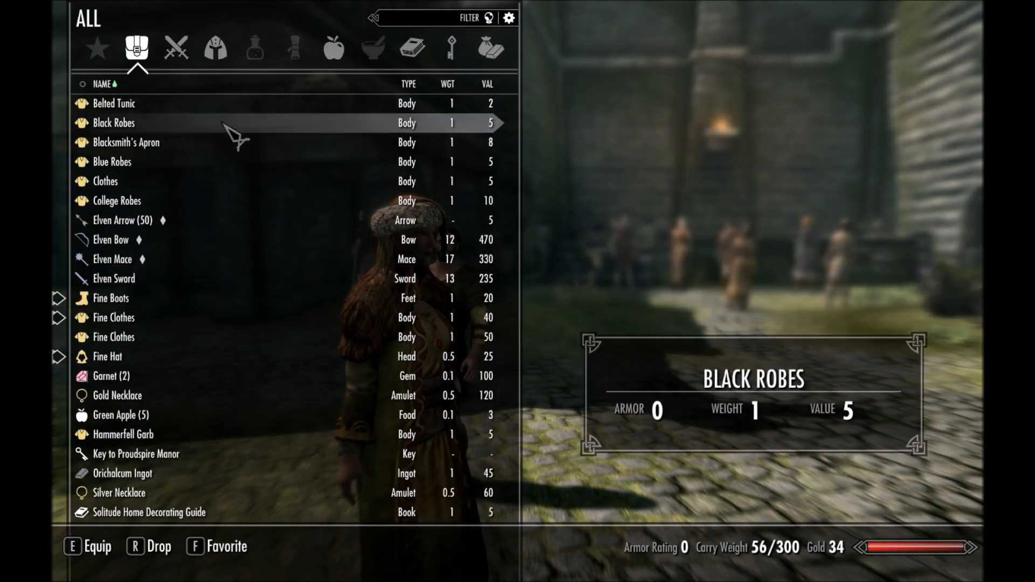
click(214, 47)
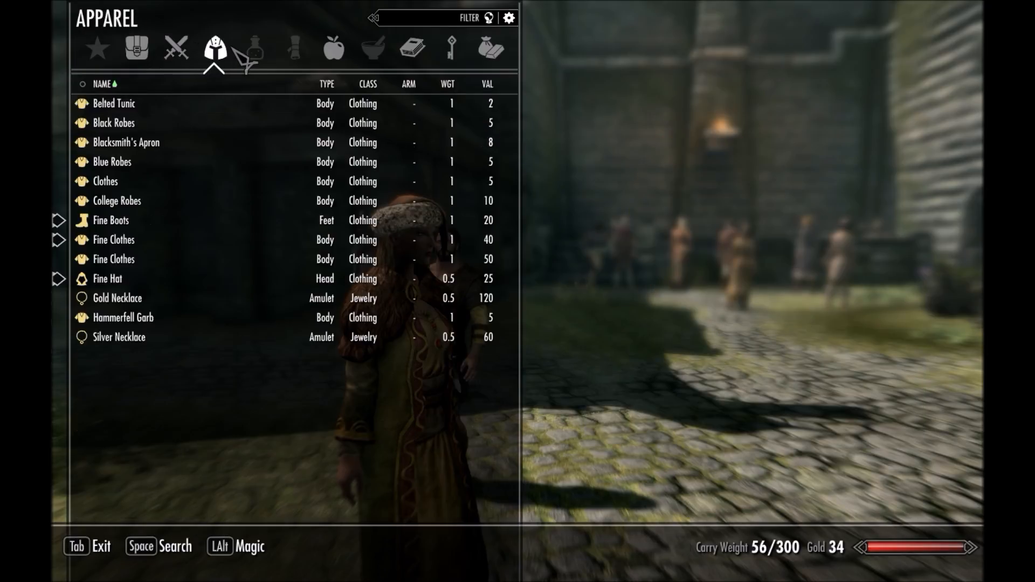
key(Tab)
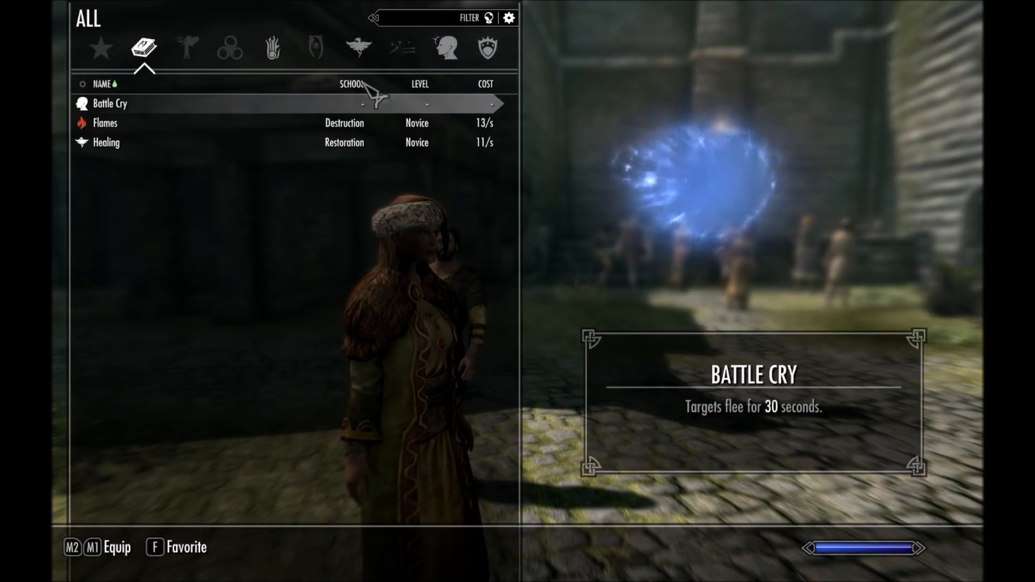
mouse_move(465, 63)
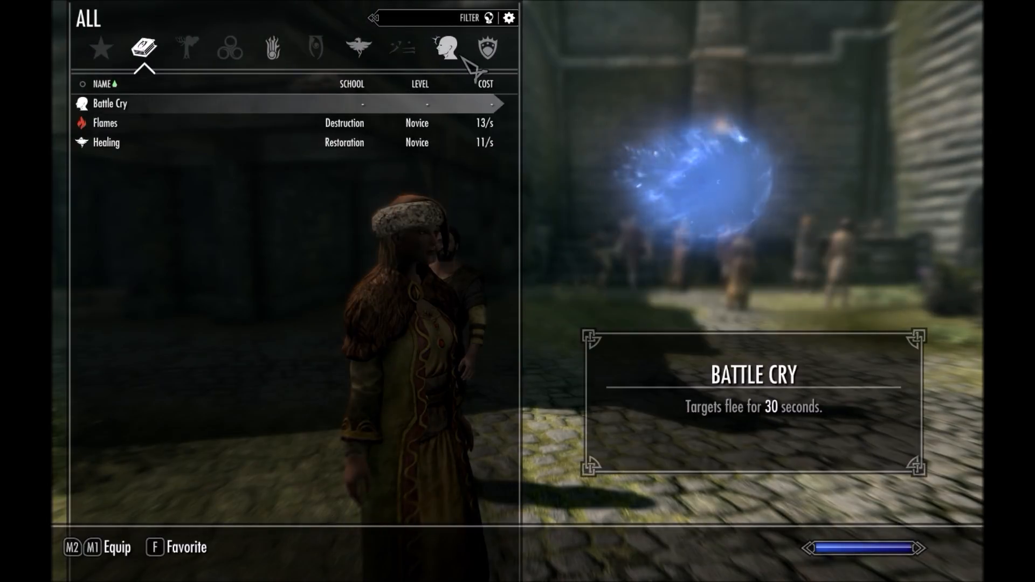
click(272, 48)
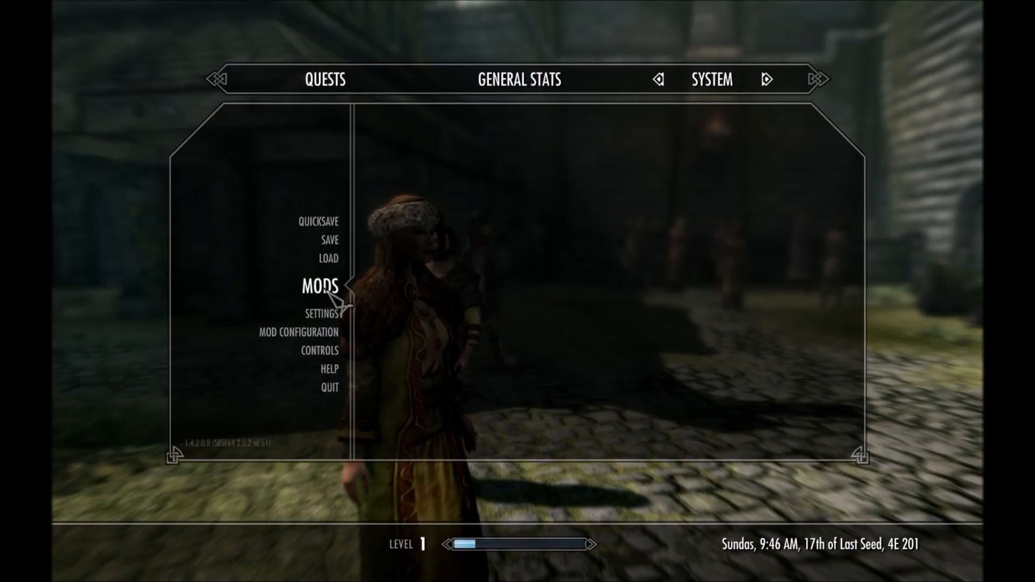
View SkyUI's General, Controls and Advanced pages in the Mod Configuration menu
click(298, 331)
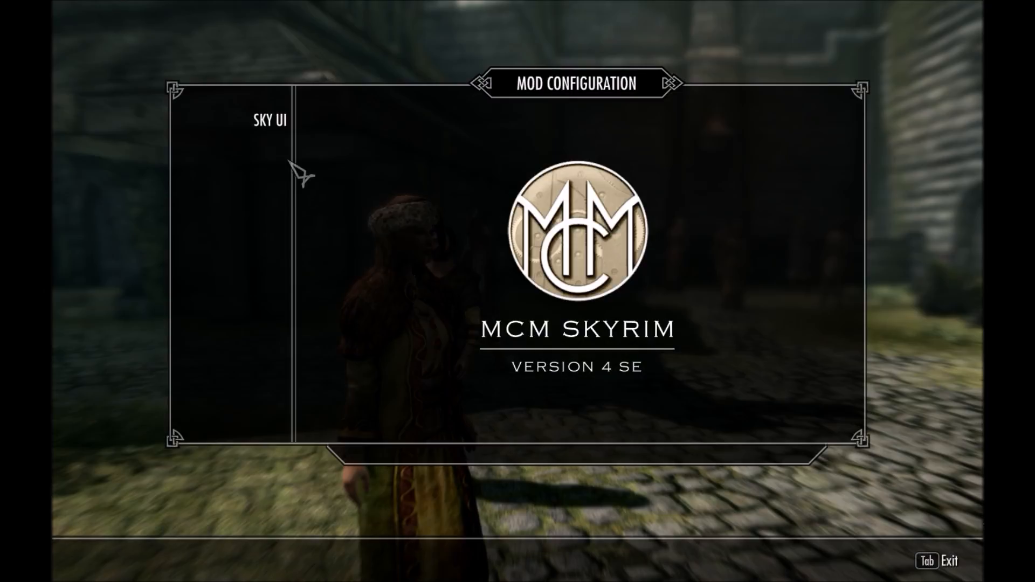
click(270, 120)
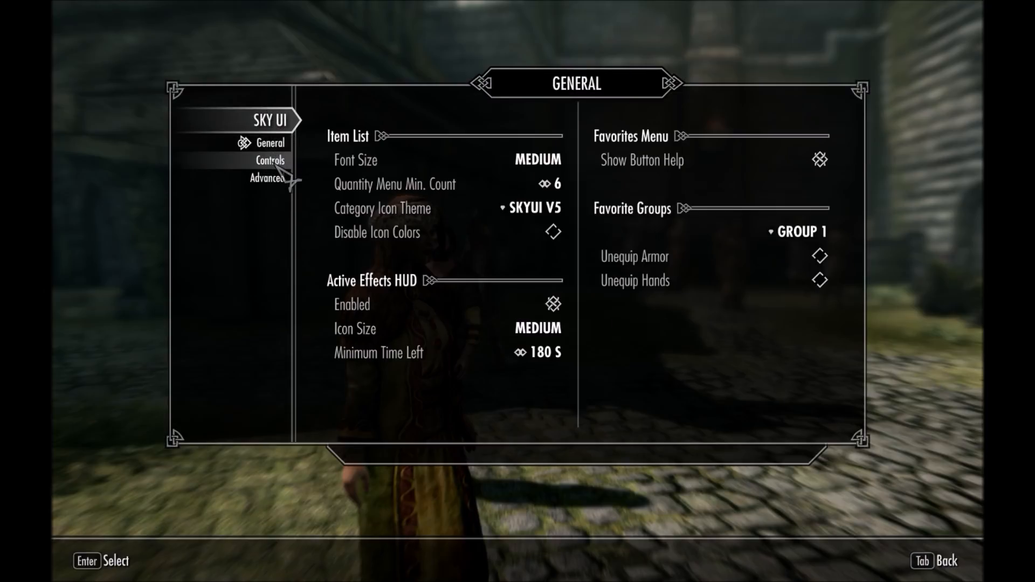
click(269, 159)
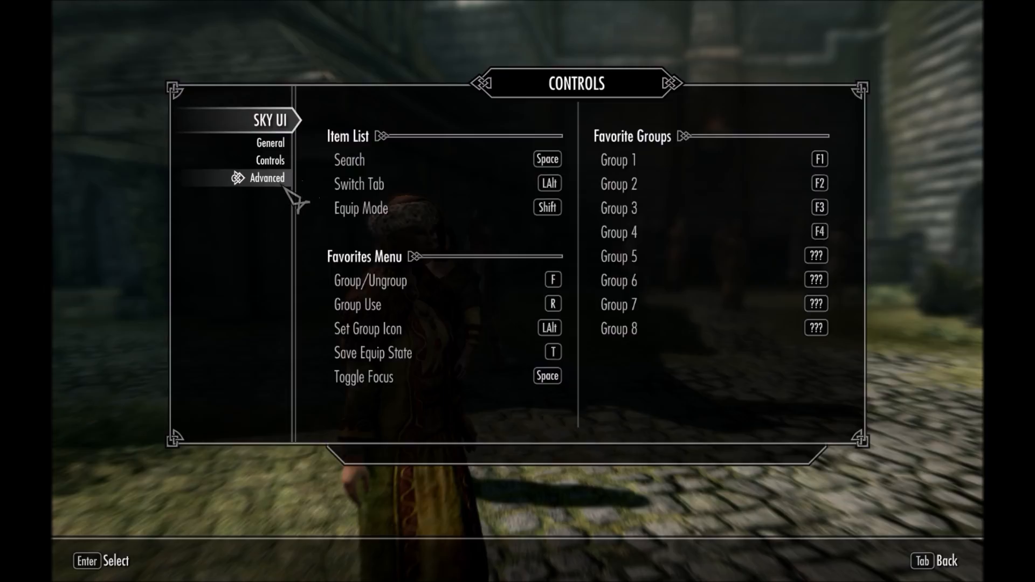
click(267, 178)
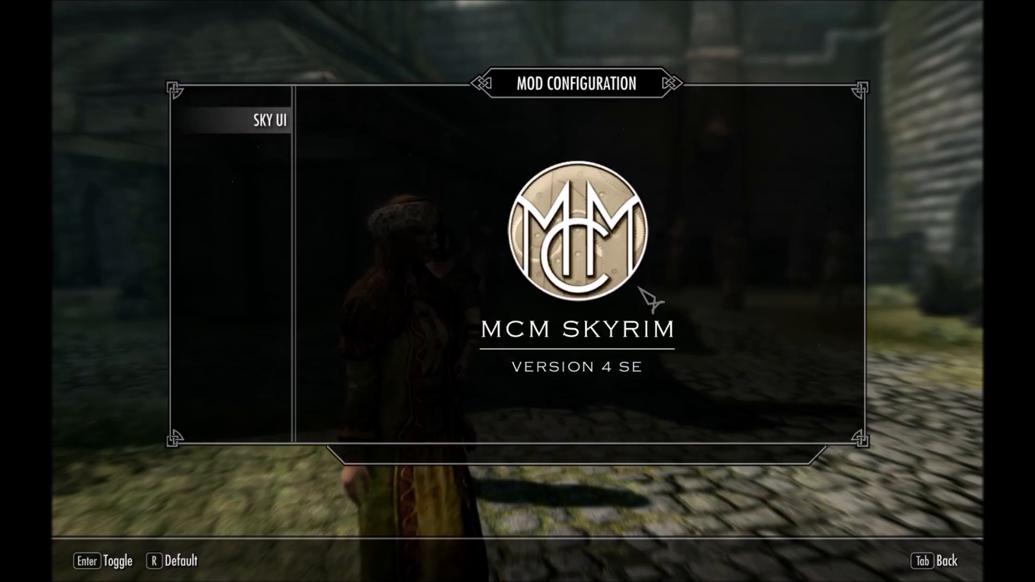
mouse_move(339, 148)
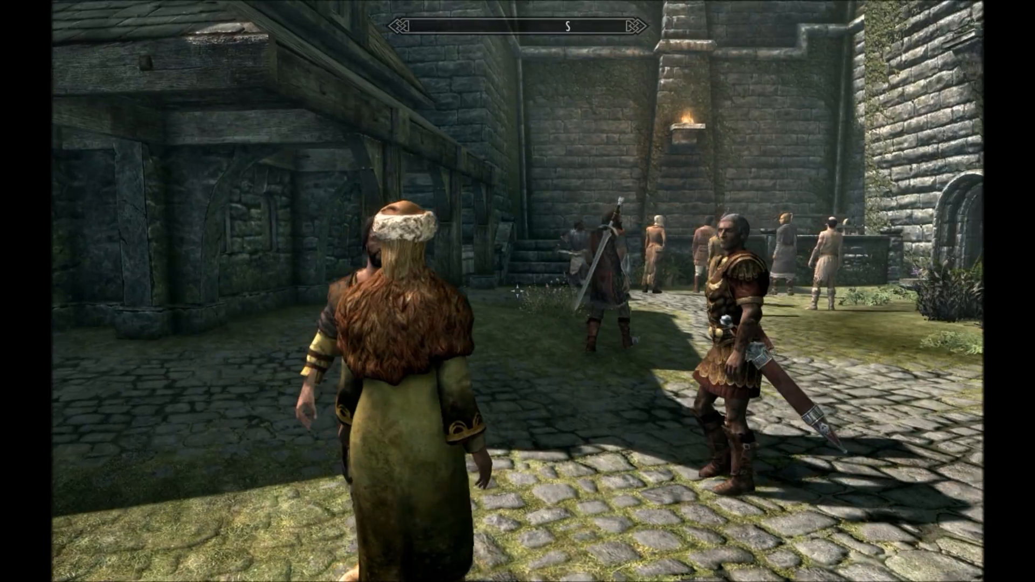
Equip an Elven weapon from the SkyUI favorites list and roam Solitude
key(tab)
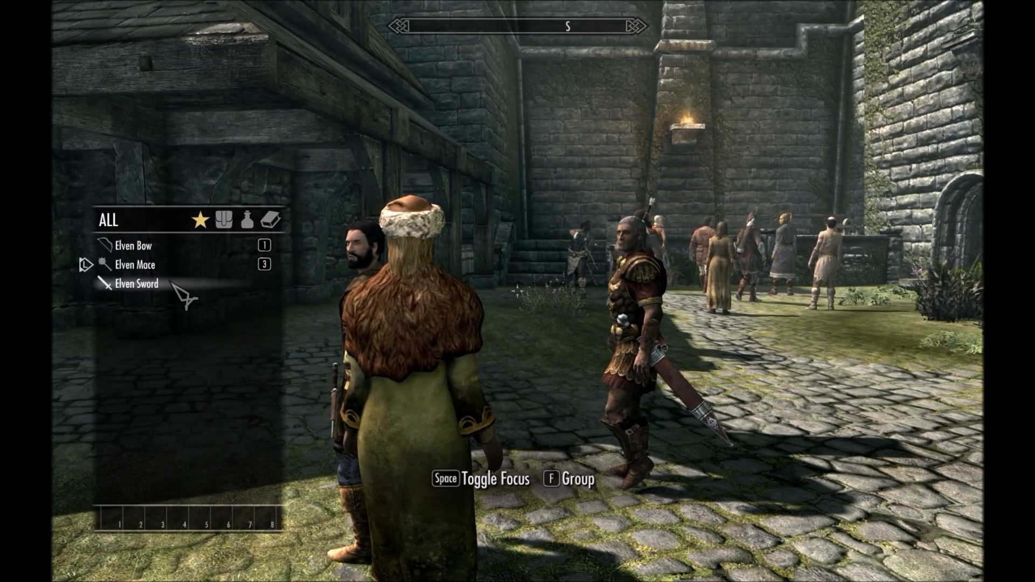
click(136, 264)
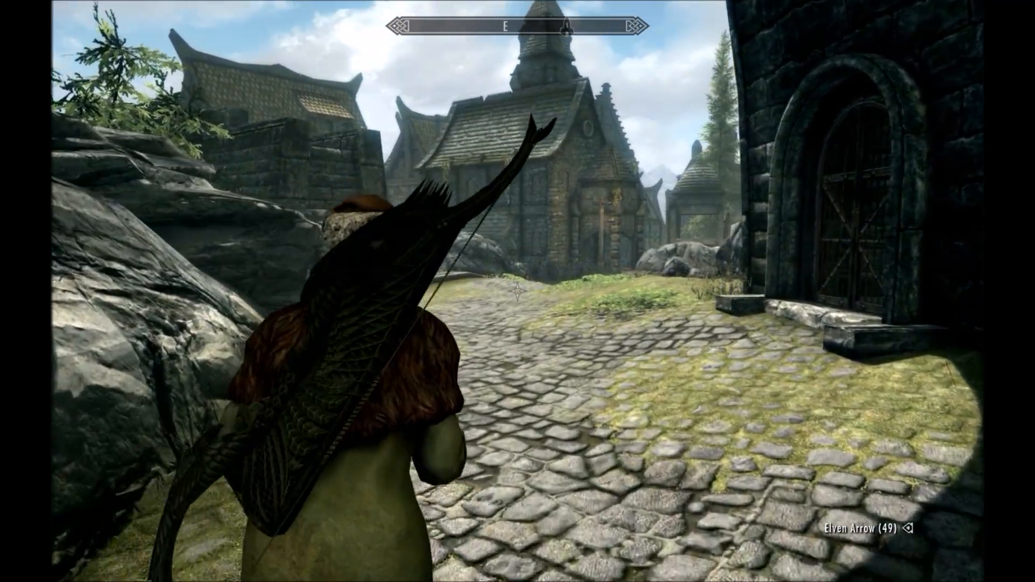
mouse_move(517, 291)
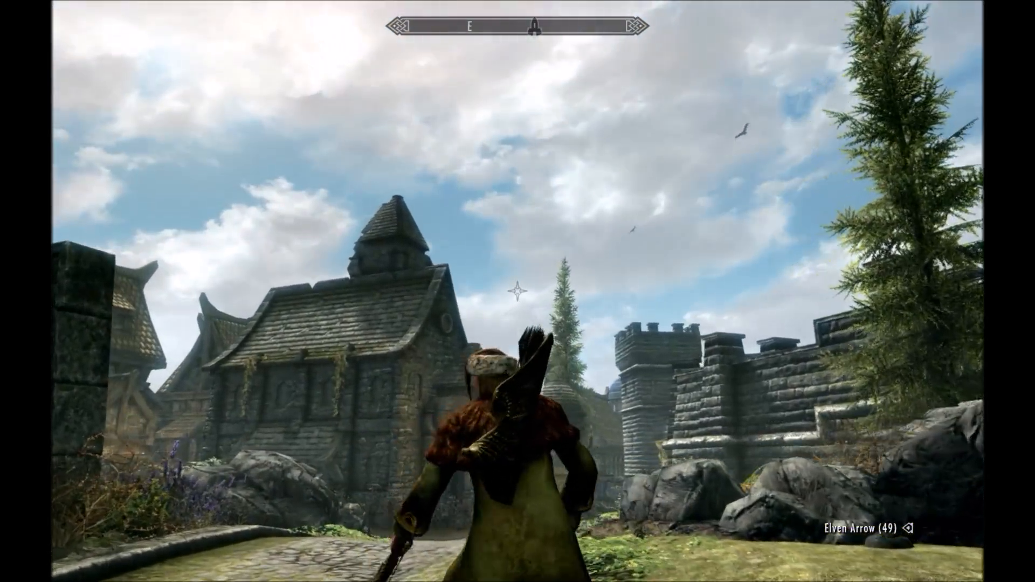